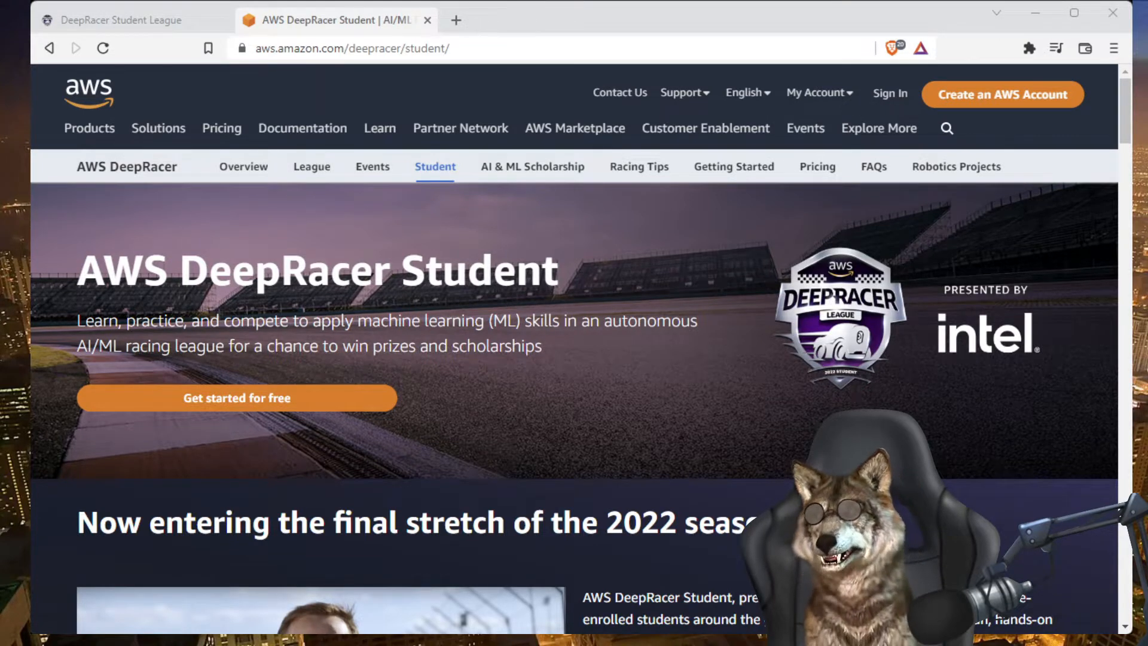
Scroll down the DeepRacer Student page before moving to the Experiment90 model
scroll("down", 3)
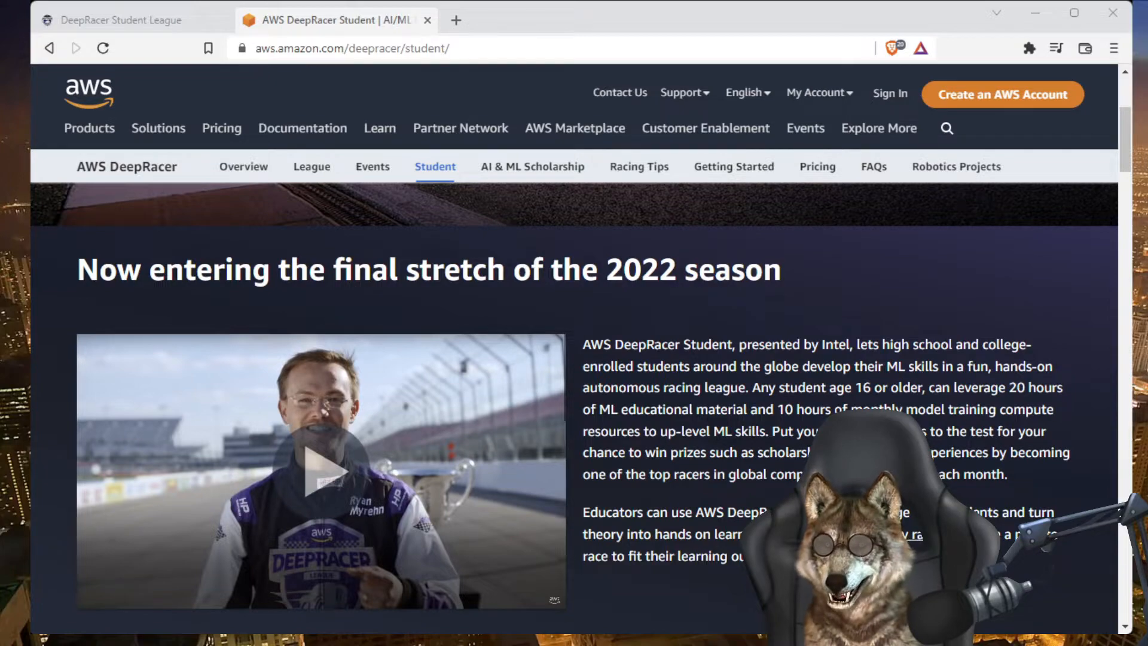
scroll("down", 3)
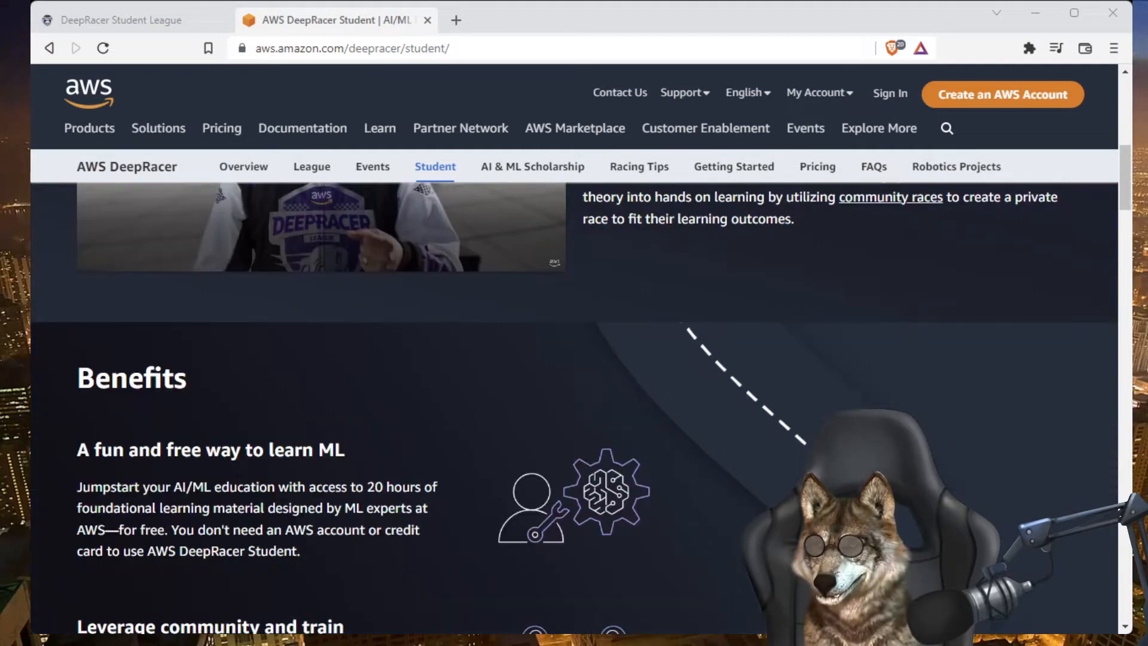
scroll("down", 3)
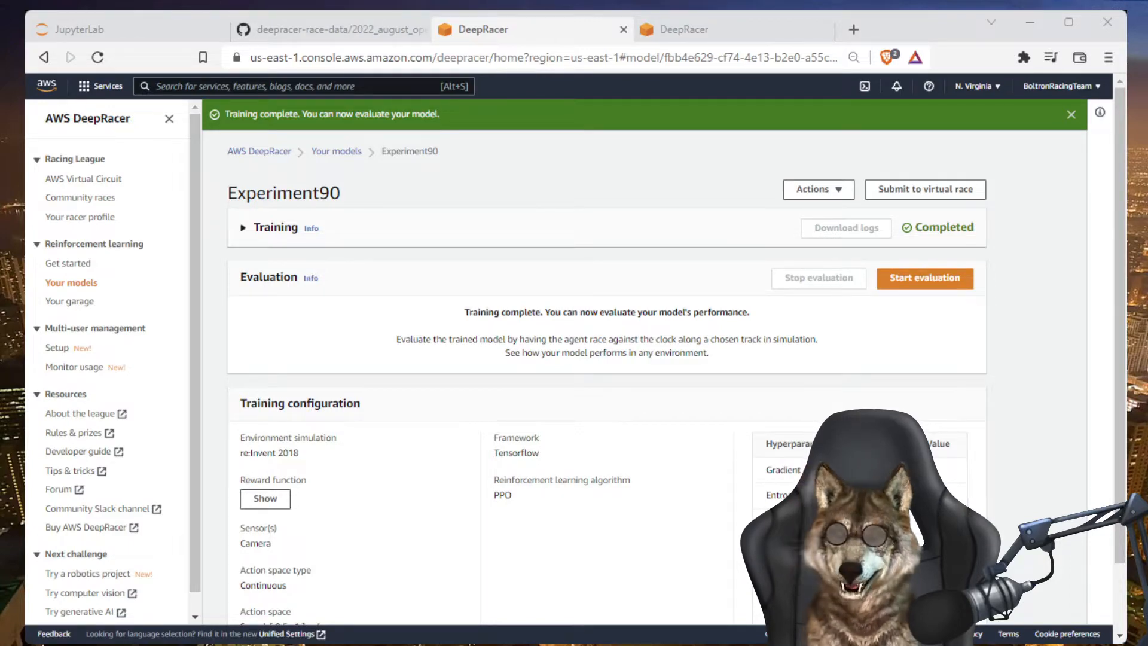
Expand Experiment90's Training section and scroll through its reward and track-completion graph
left_click(244, 227)
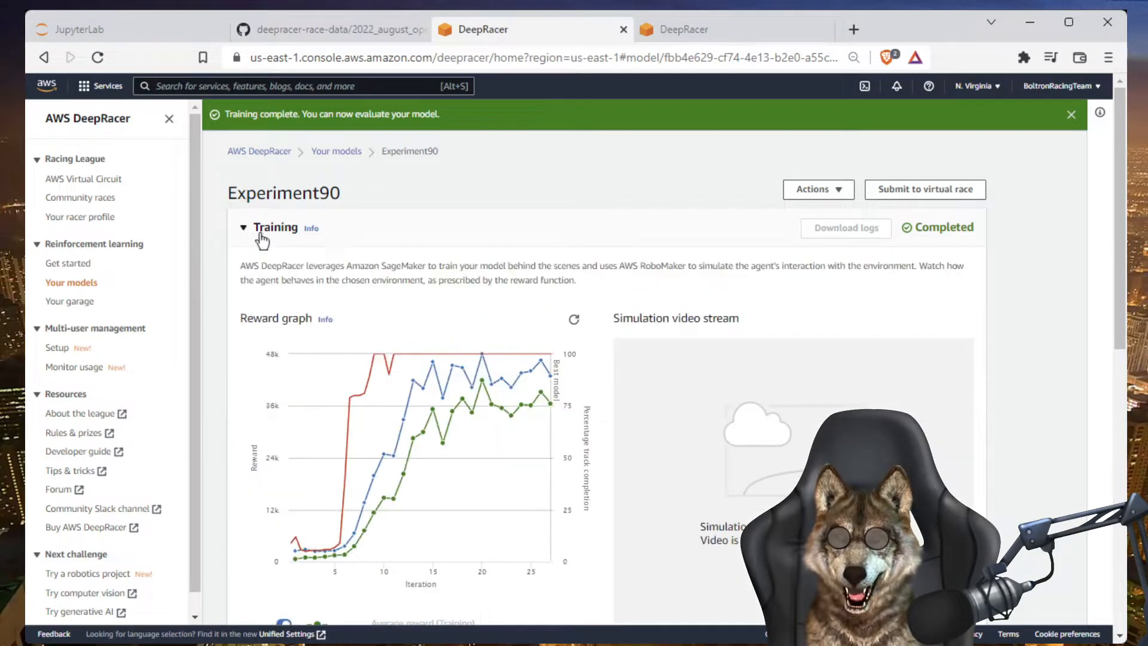
mouse_move(351, 531)
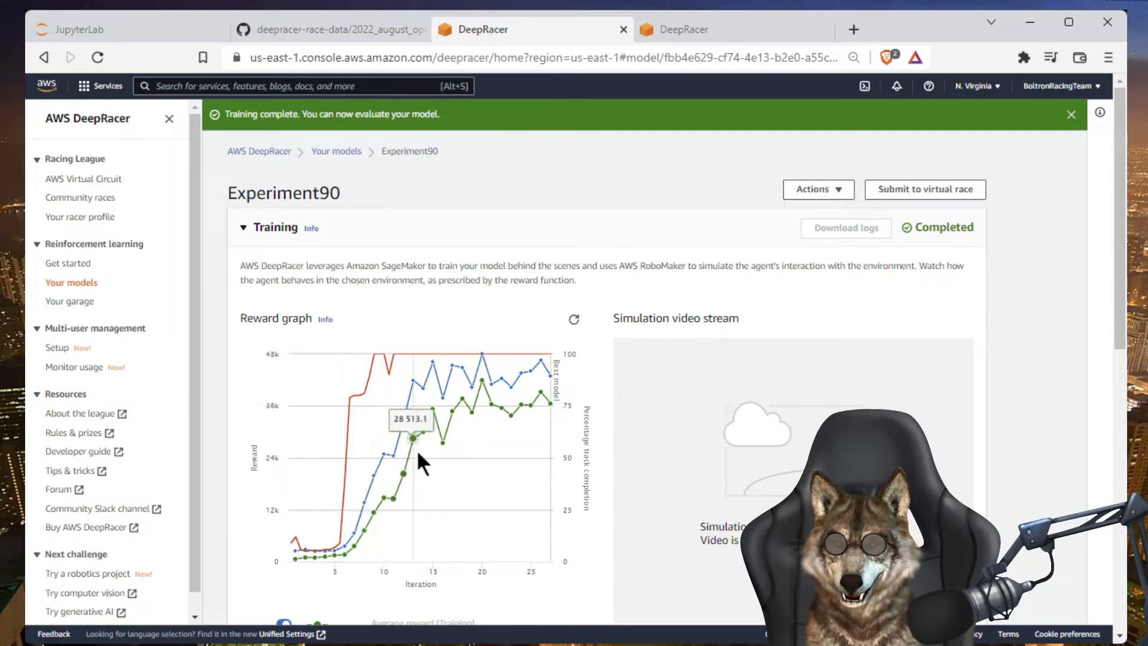
mouse_move(421, 389)
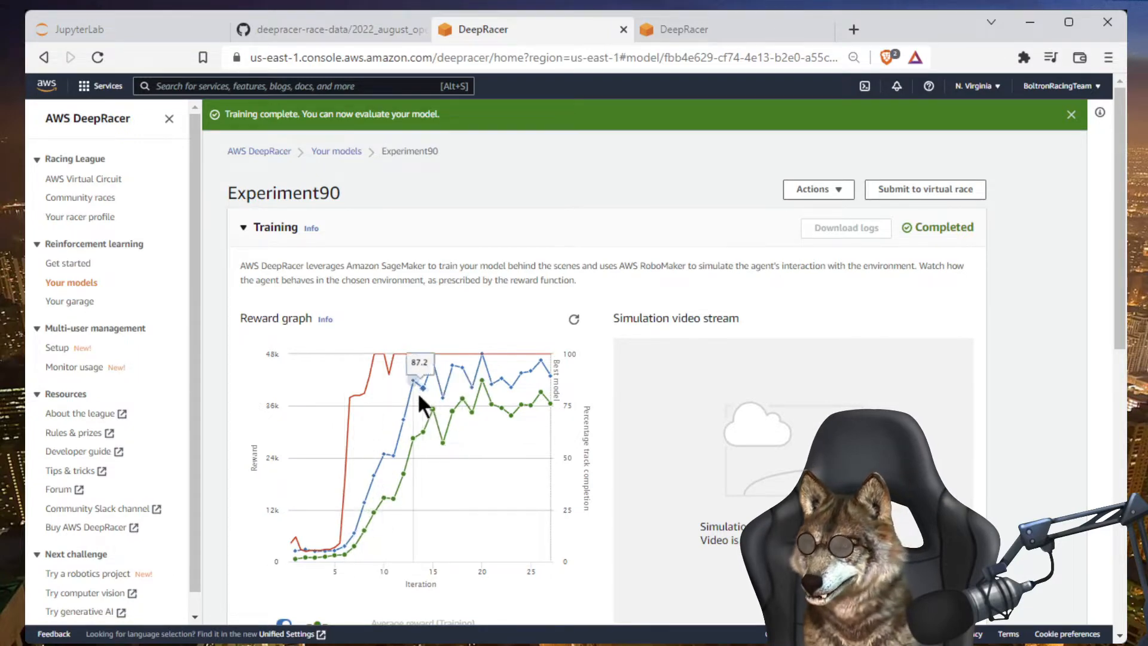
scroll("down", 3)
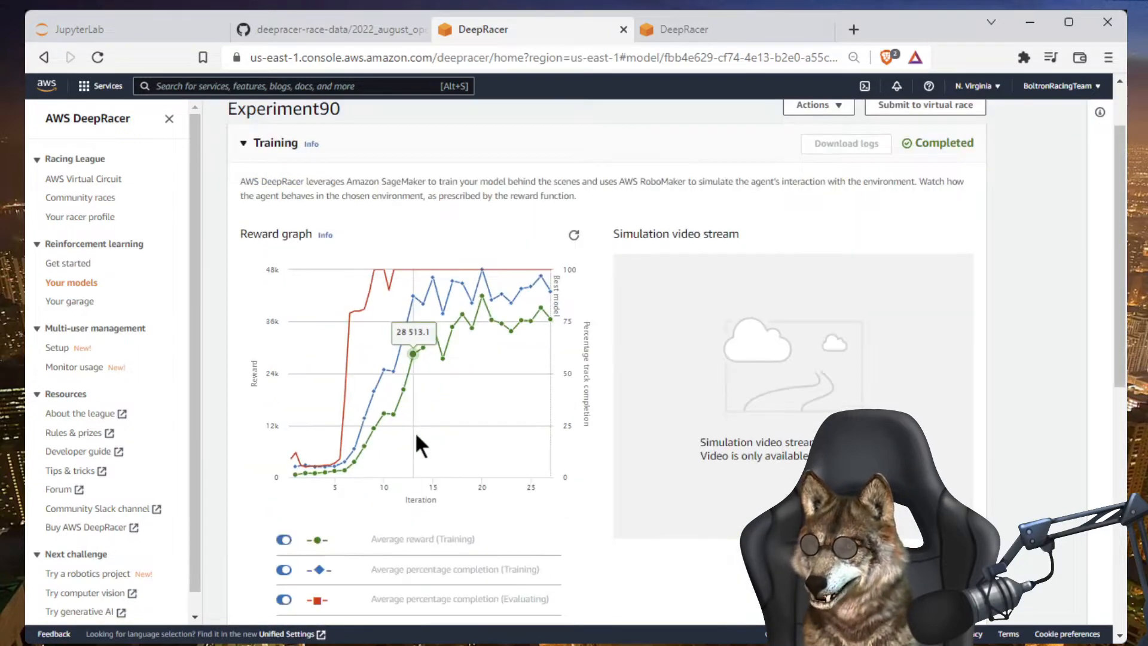
mouse_move(387, 415)
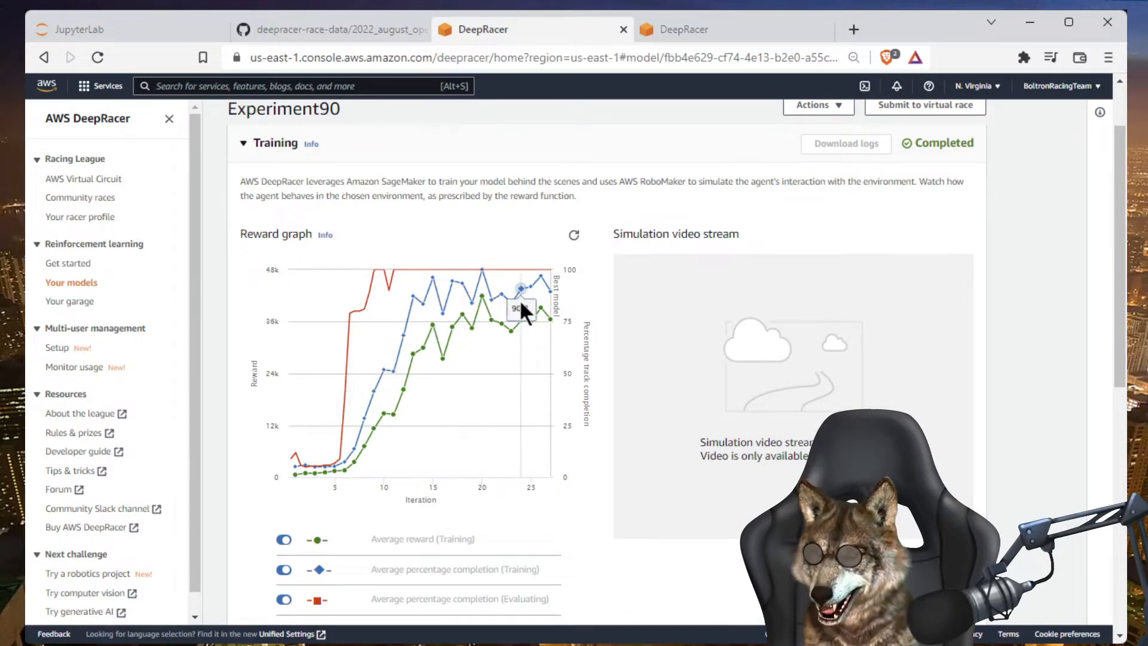
mouse_move(526, 327)
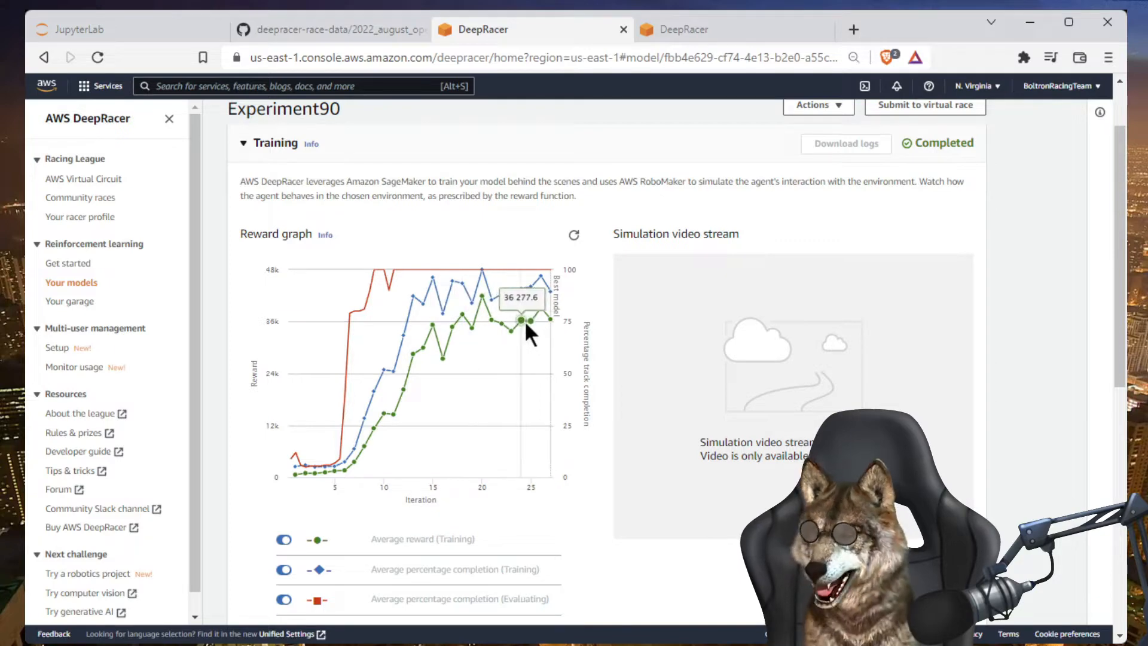
mouse_move(331, 467)
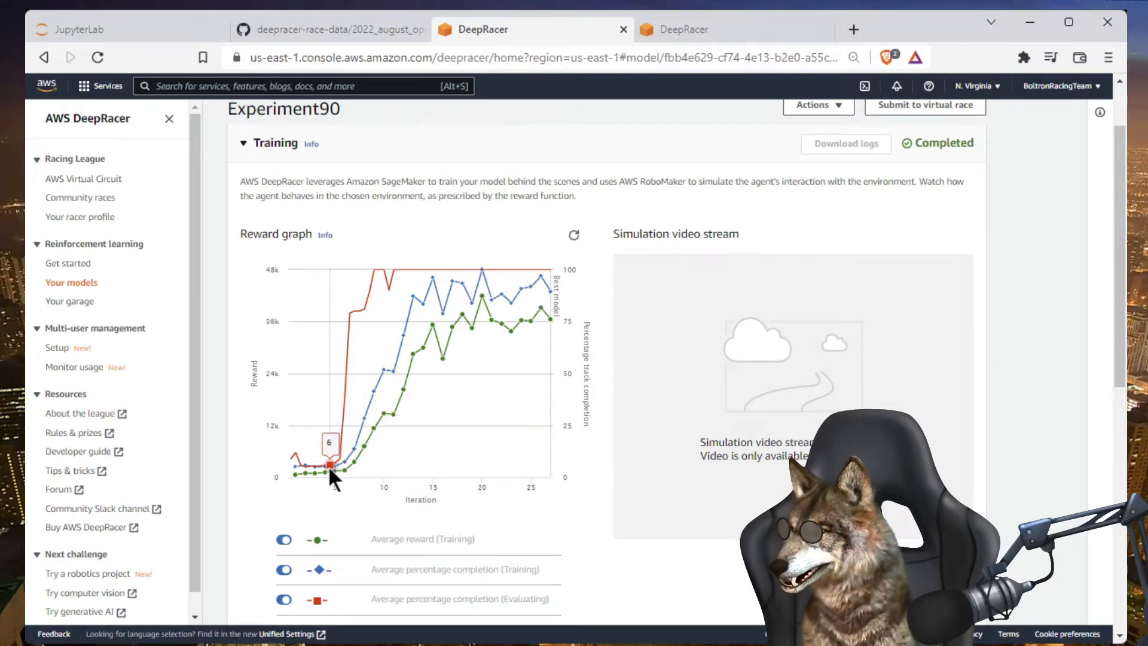
mouse_move(350, 311)
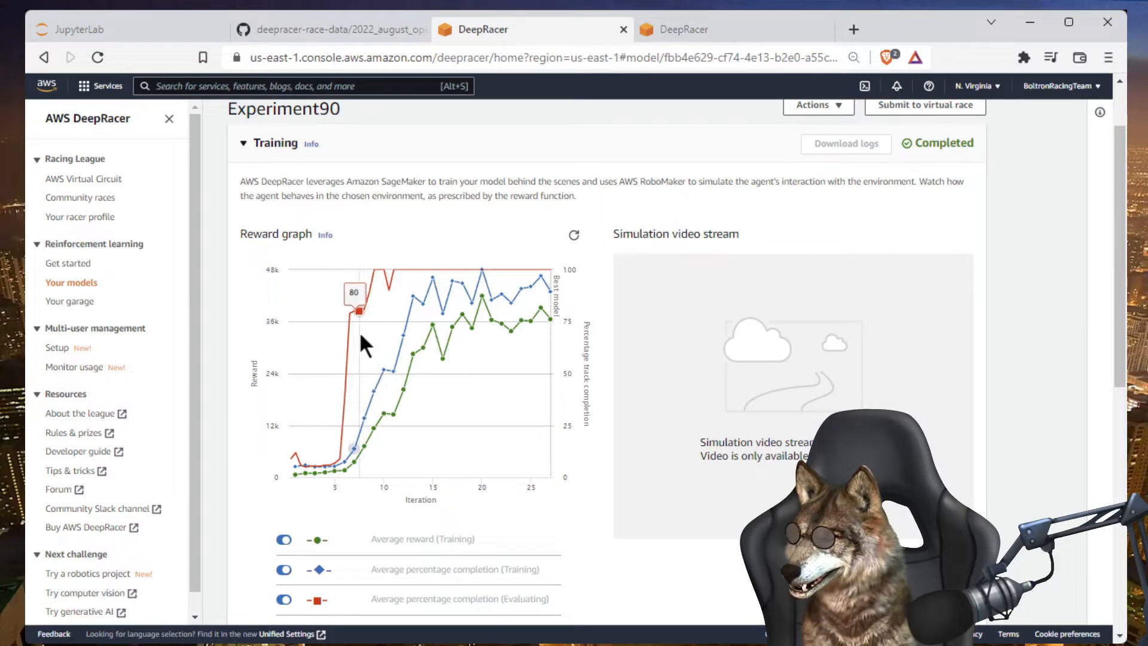
mouse_move(383, 293)
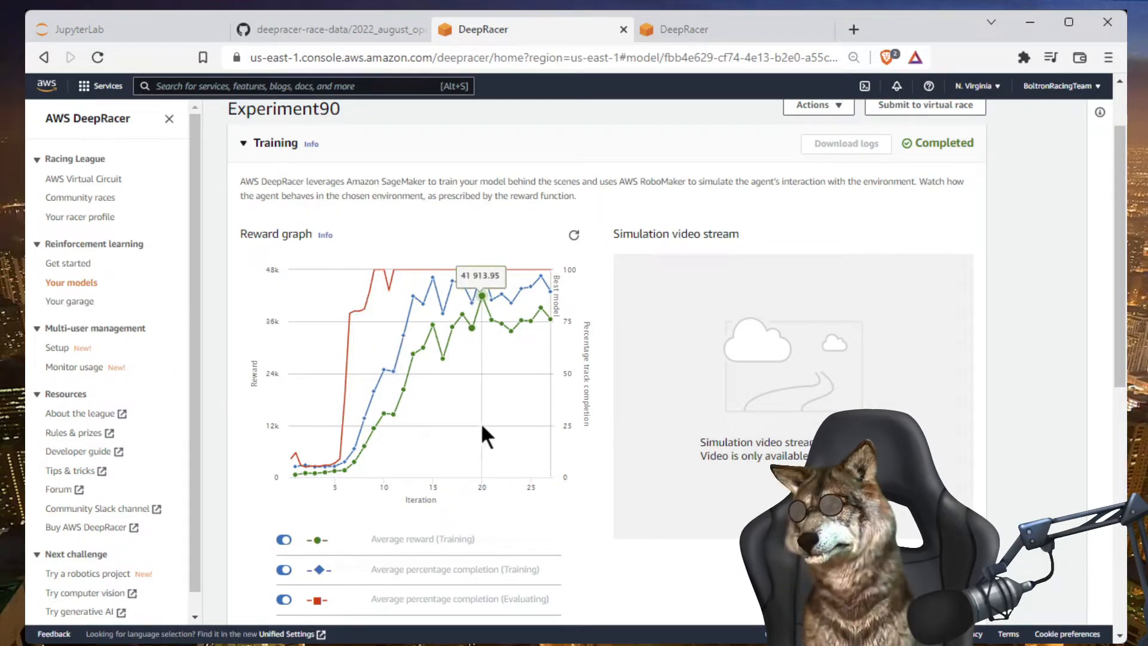
mouse_move(532, 440)
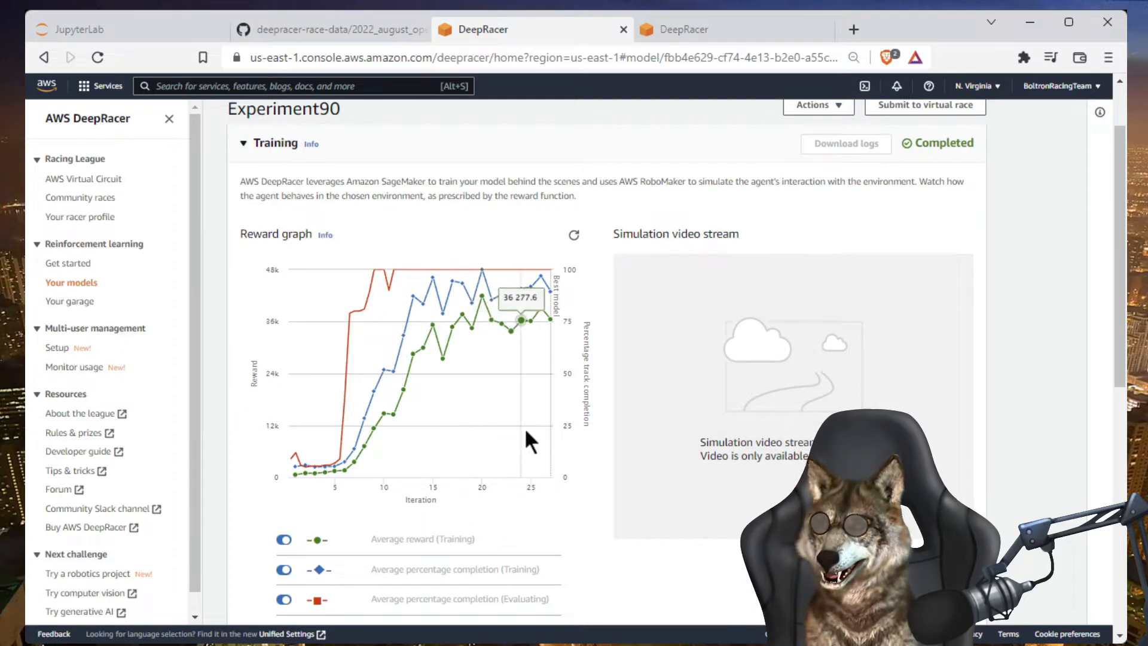
scroll("down", 3)
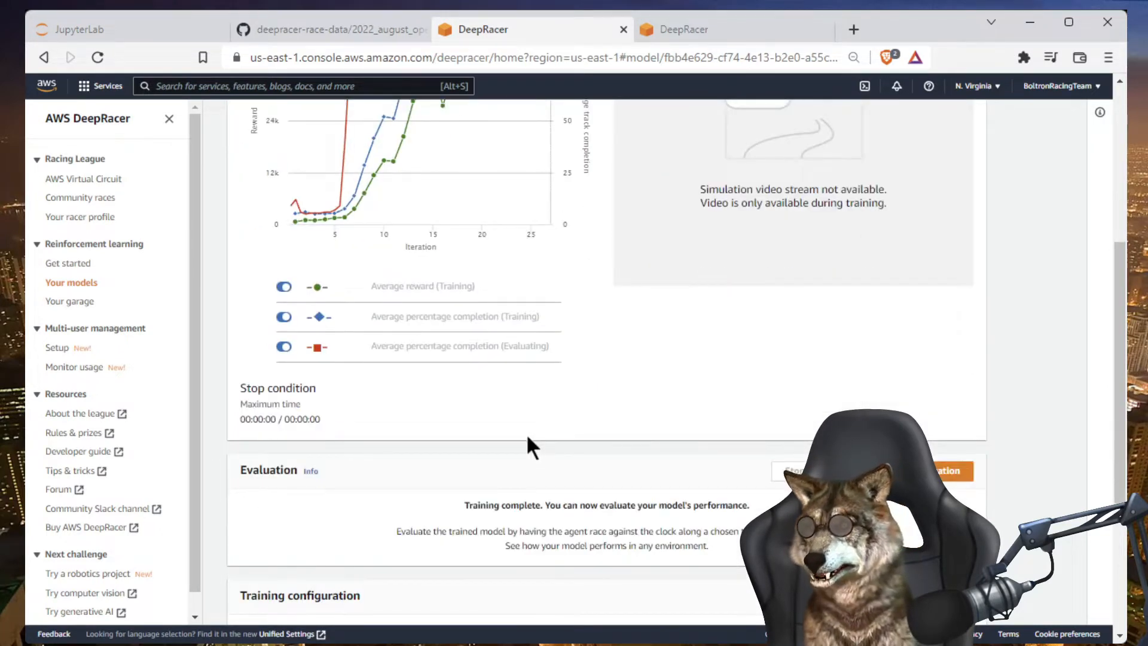
Scroll to the training configuration showing speed 0.5–1 m/s and steering ±30°
scroll("down", 3)
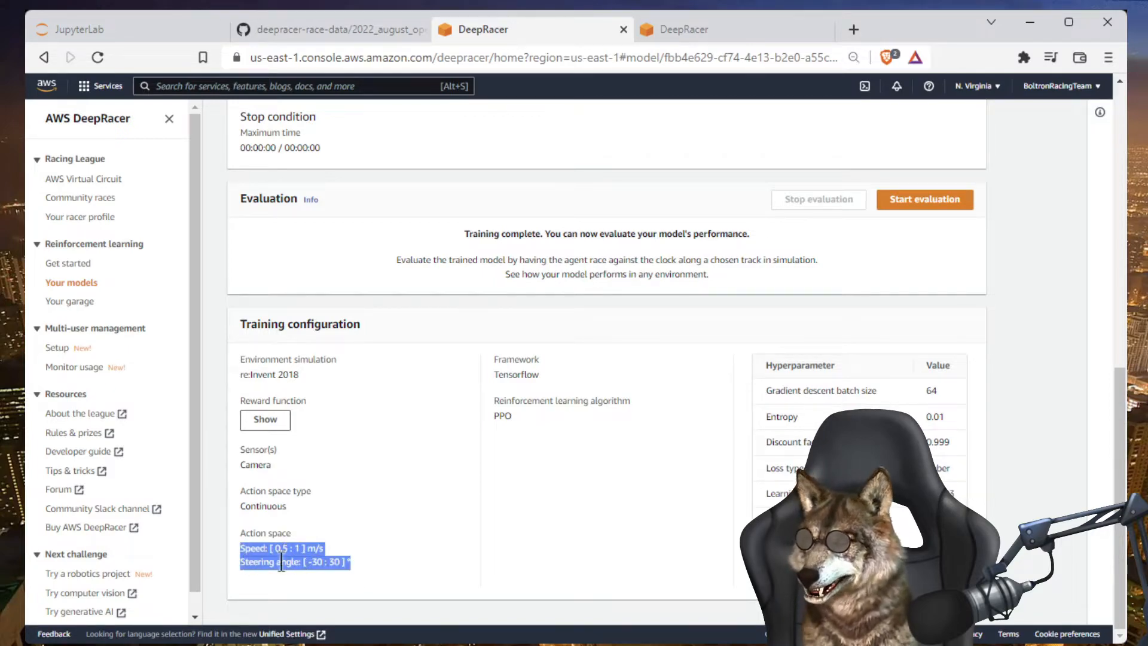
mouse_move(336, 594)
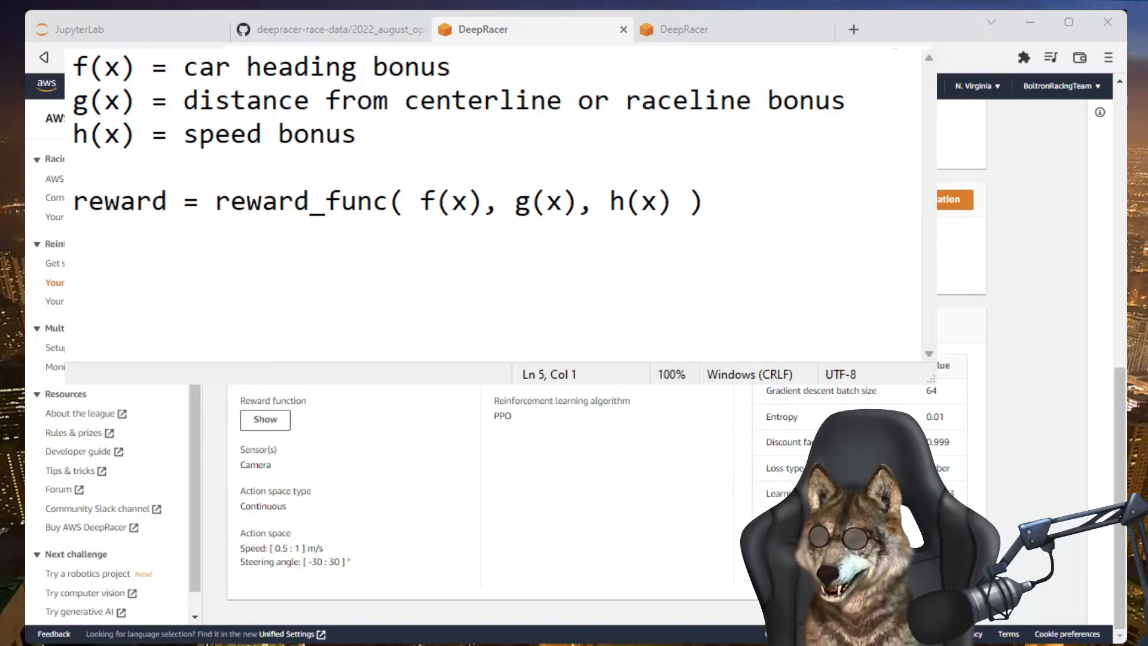
Switch from the reward notes to the GeoGebra 3D Calculator tab
left_click(820, 30)
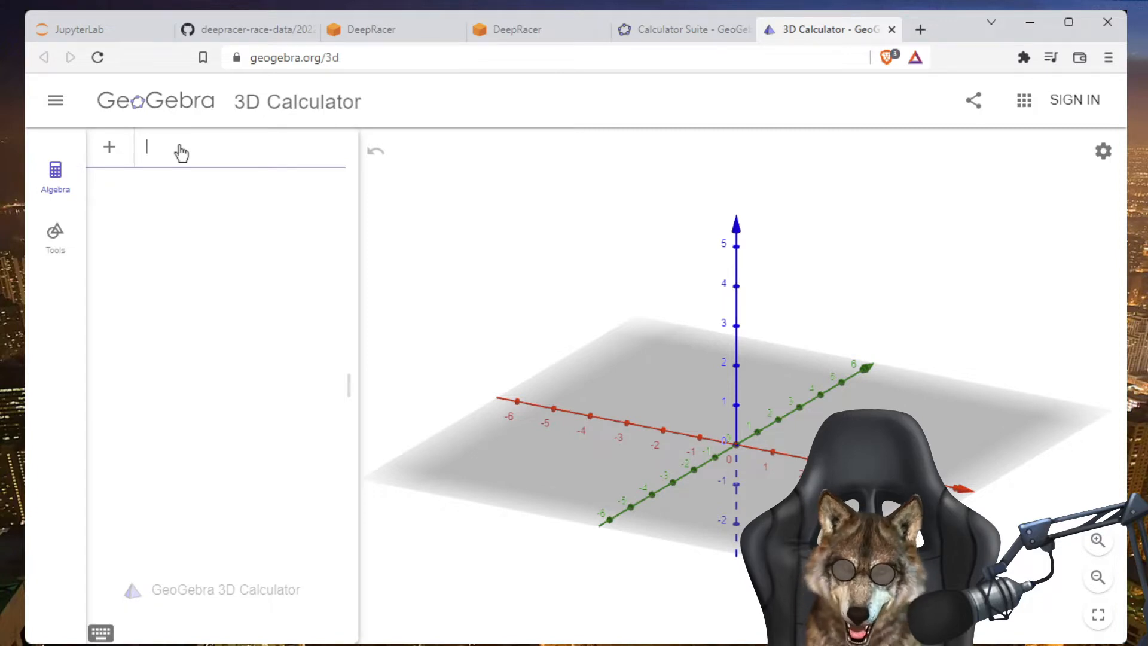
Enter x terms in the algebra list and rotate the view around the x+y plane
type("x, y) = x + y")
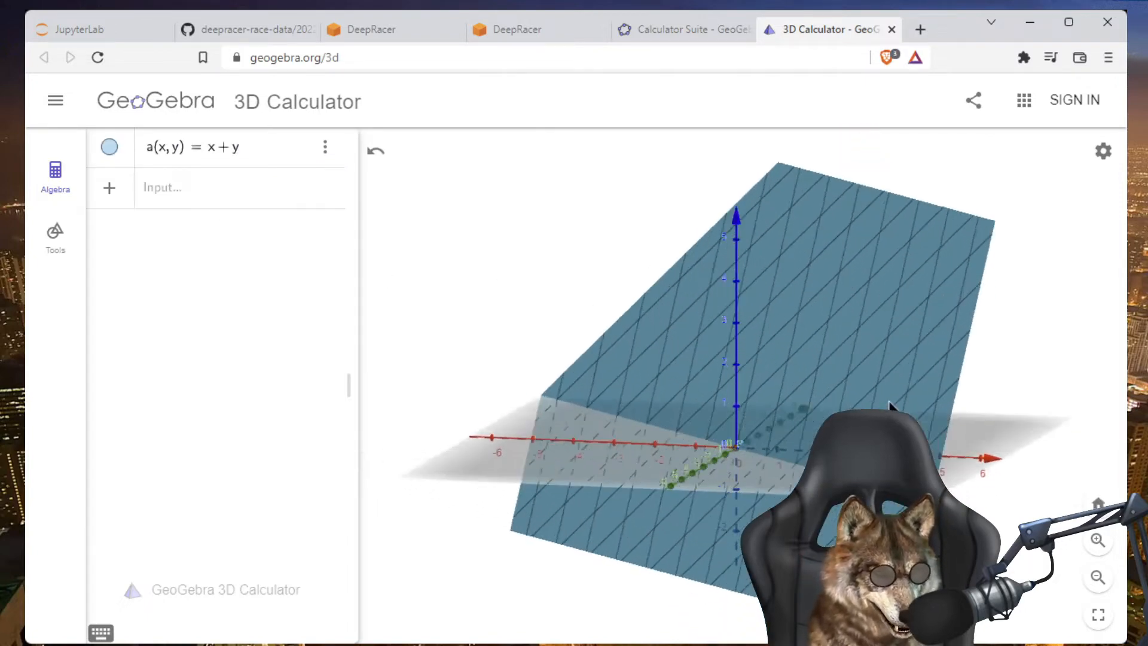
left_click_drag(890, 407, 805, 267)
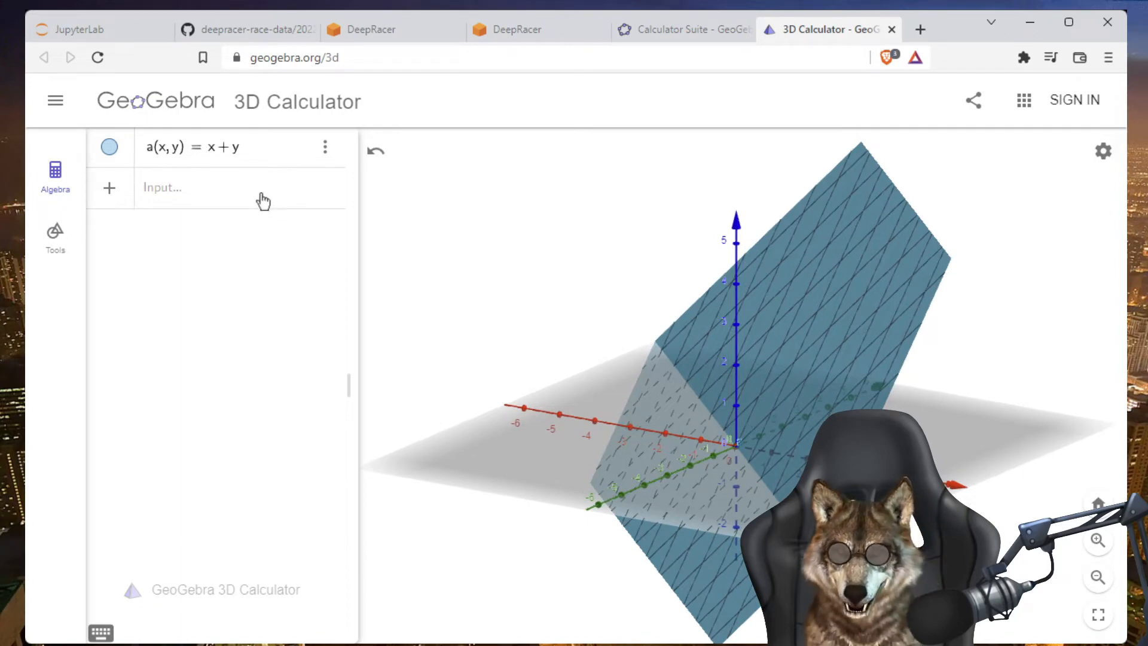
left_click(209, 147)
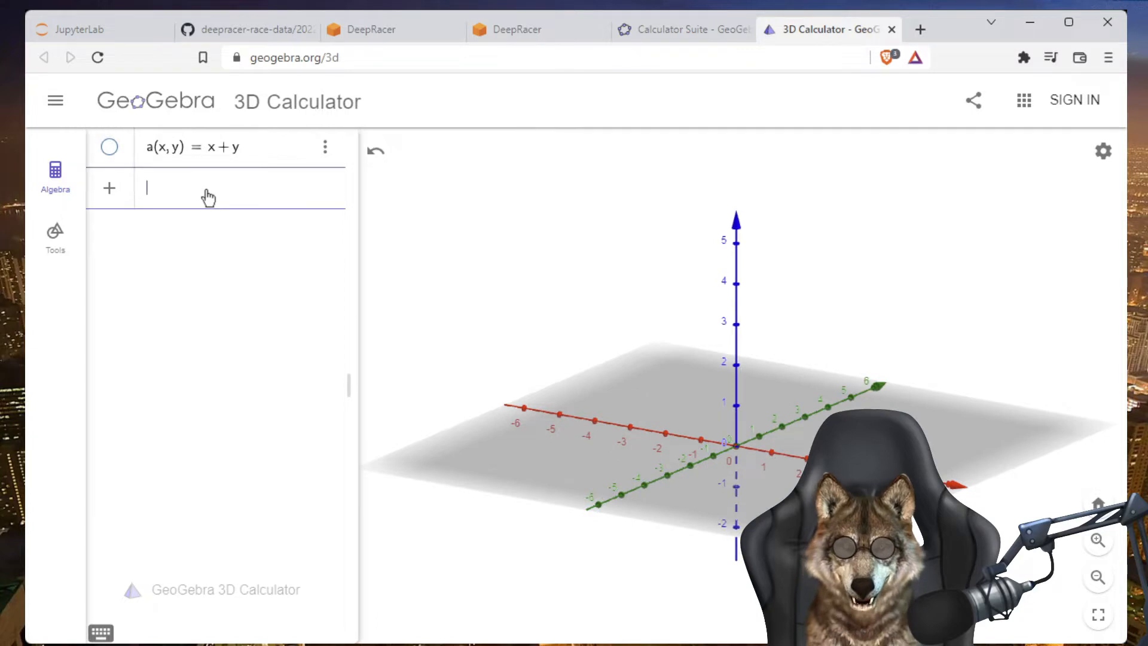
type("x")
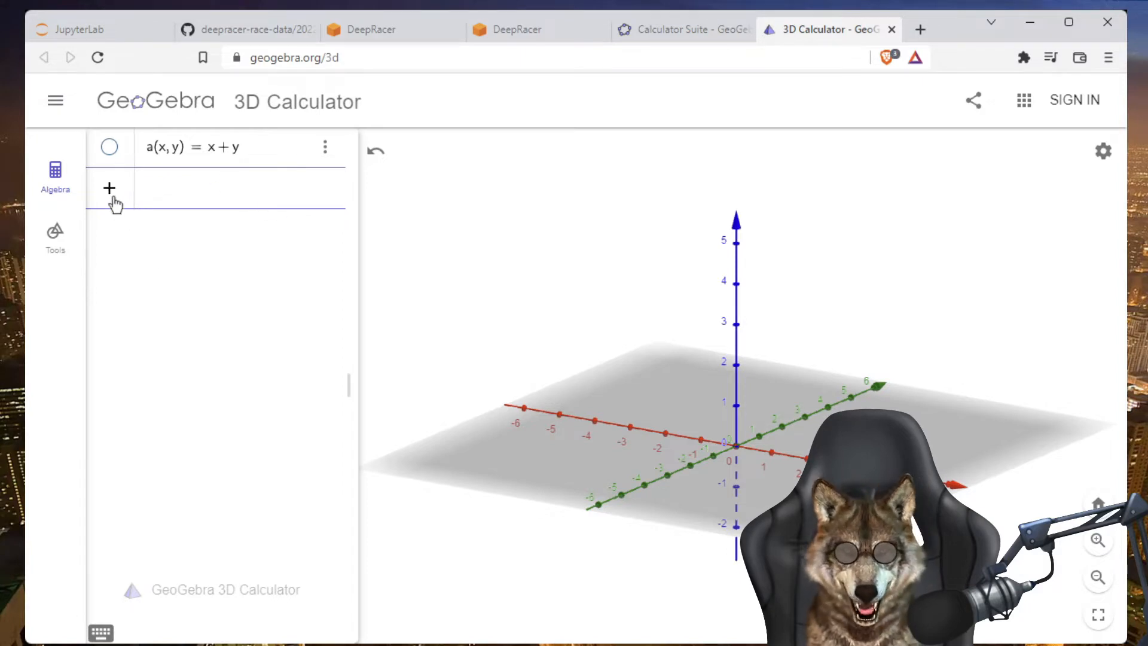
Plot f(x) = −x² − 1, then switch to the GeoGebra Geometry app
left_click(227, 188)
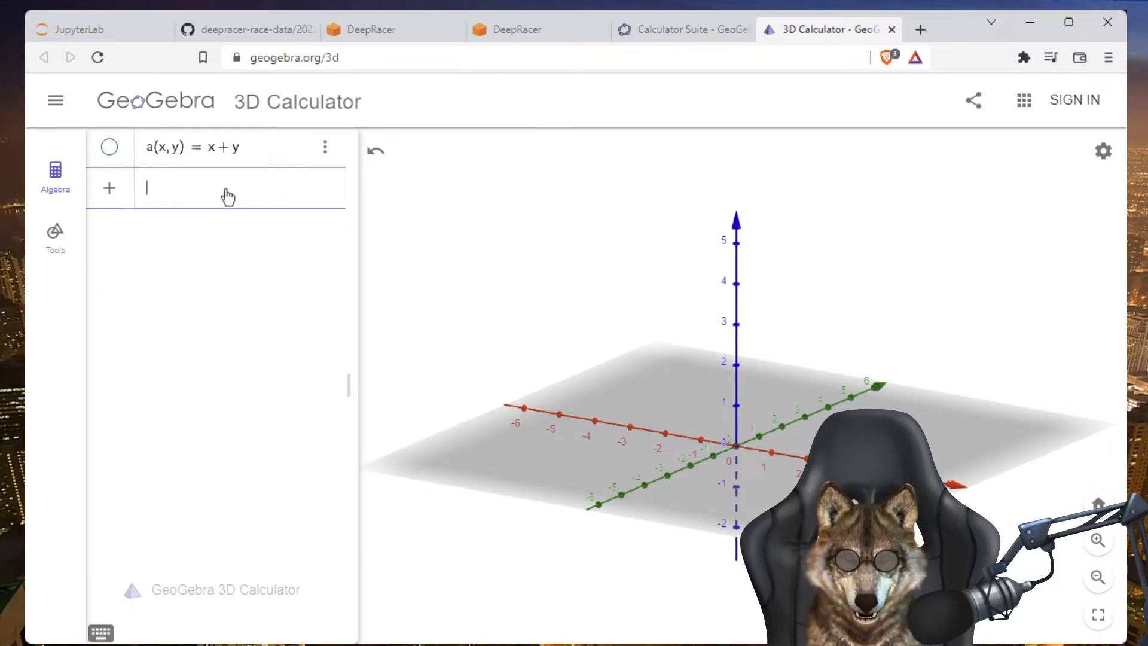
type("-x")
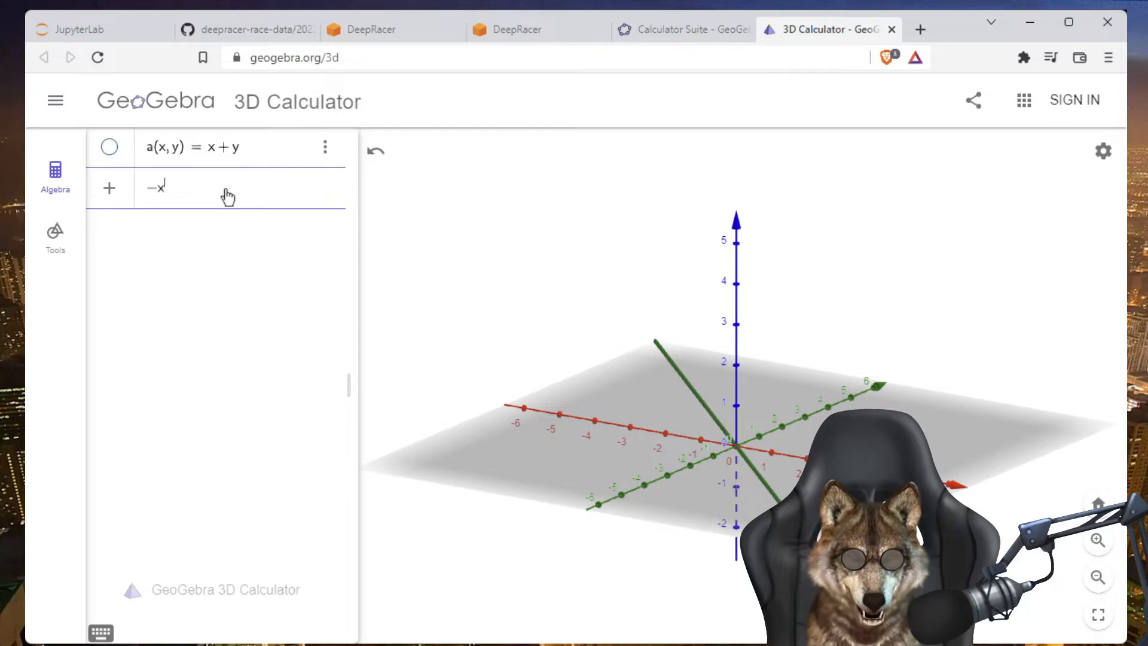
type("^2-")
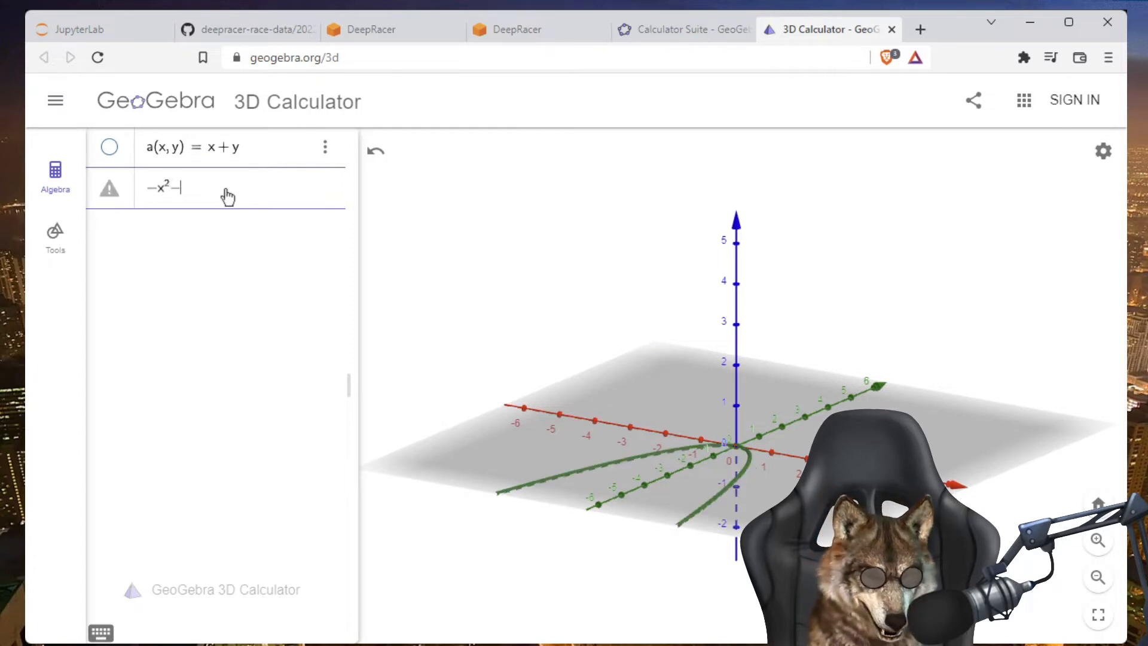
type("1")
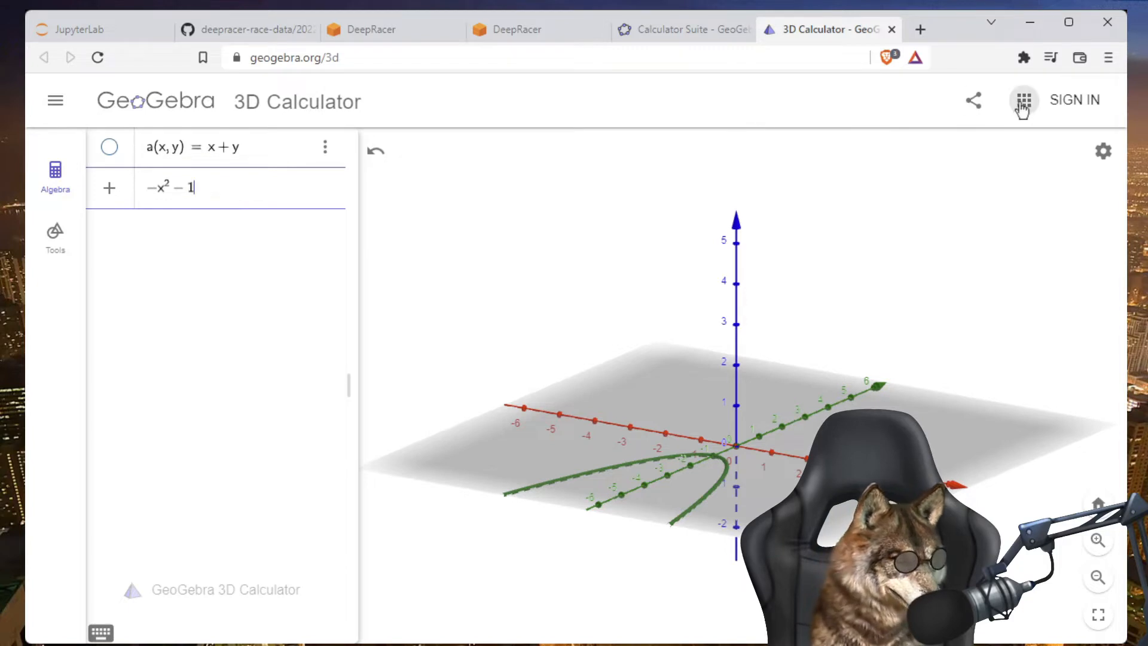
left_click(1022, 100)
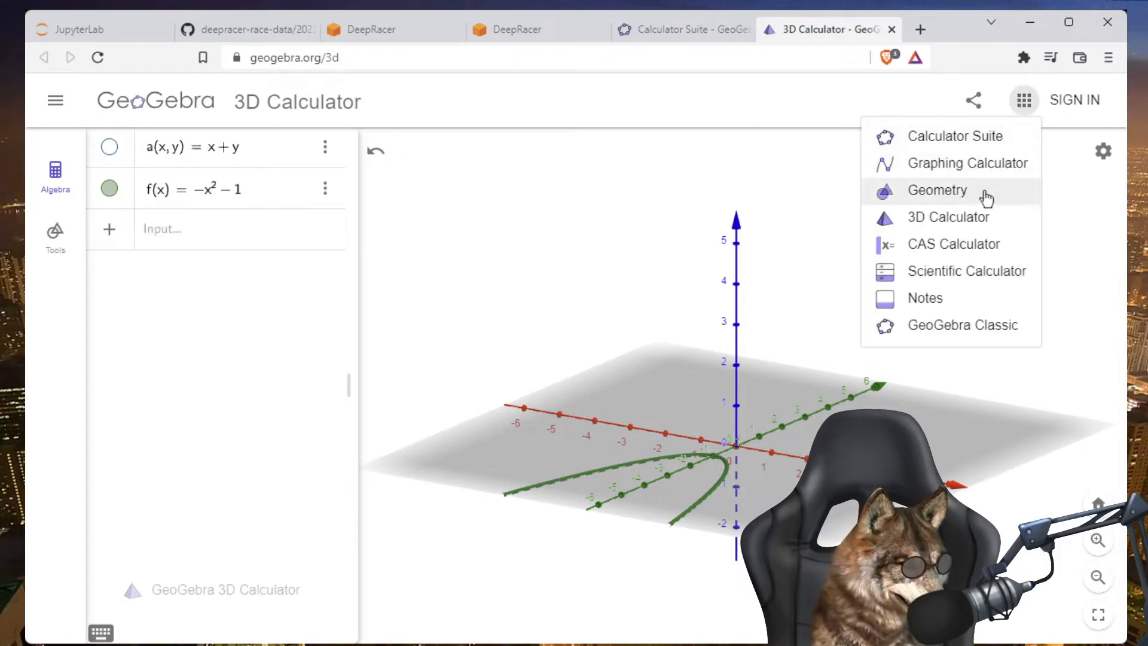
left_click(937, 190)
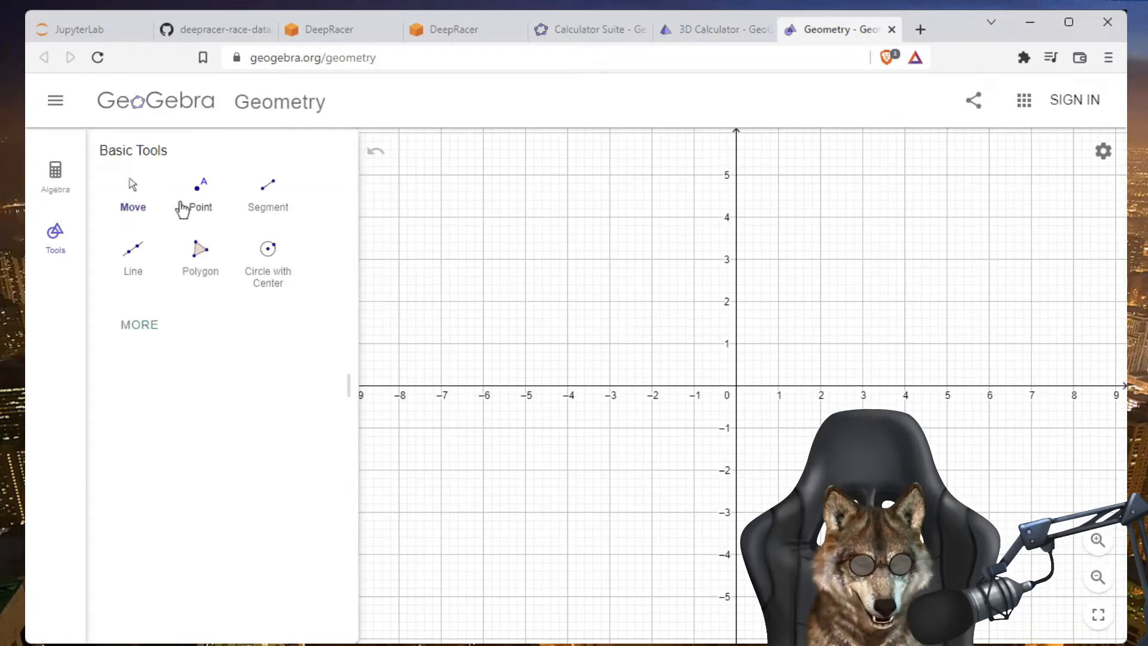
Graph f(x) = −x² + 1 in Geometry, then return to the JupyterLab notebook
left_click(55, 176)
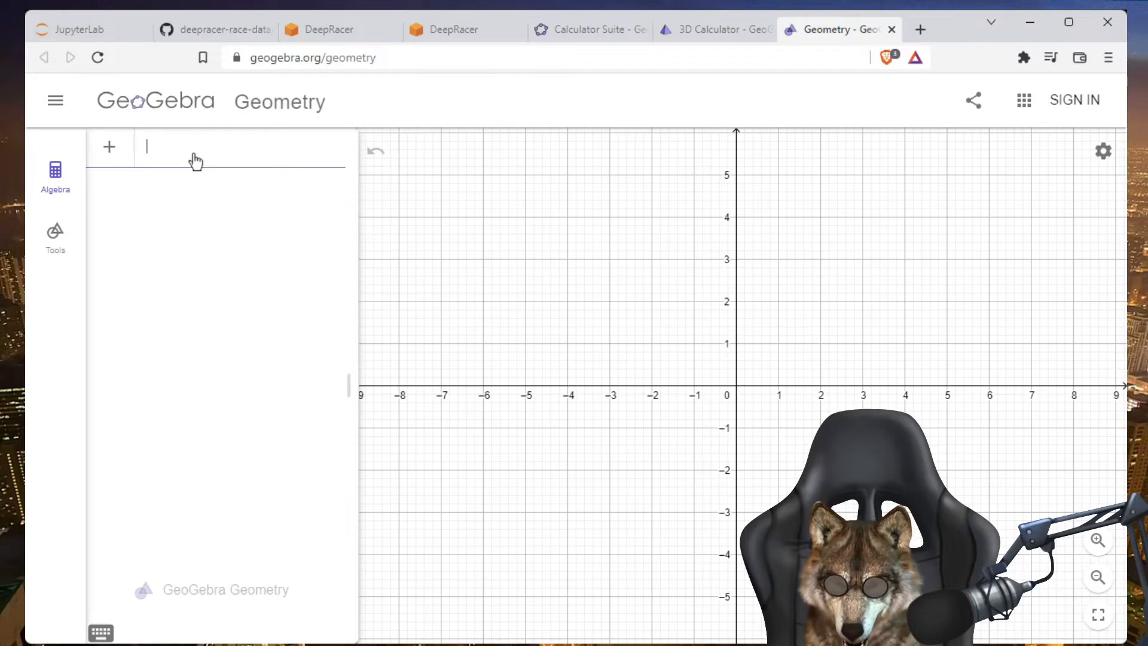
type("x^2 + 1")
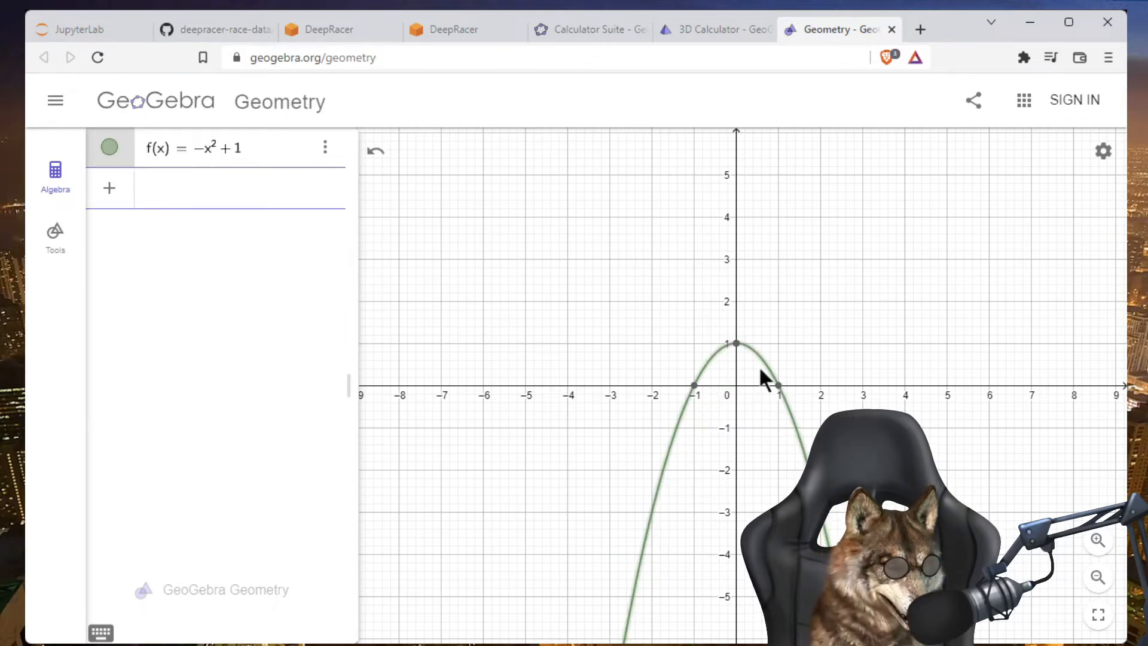
mouse_move(793, 399)
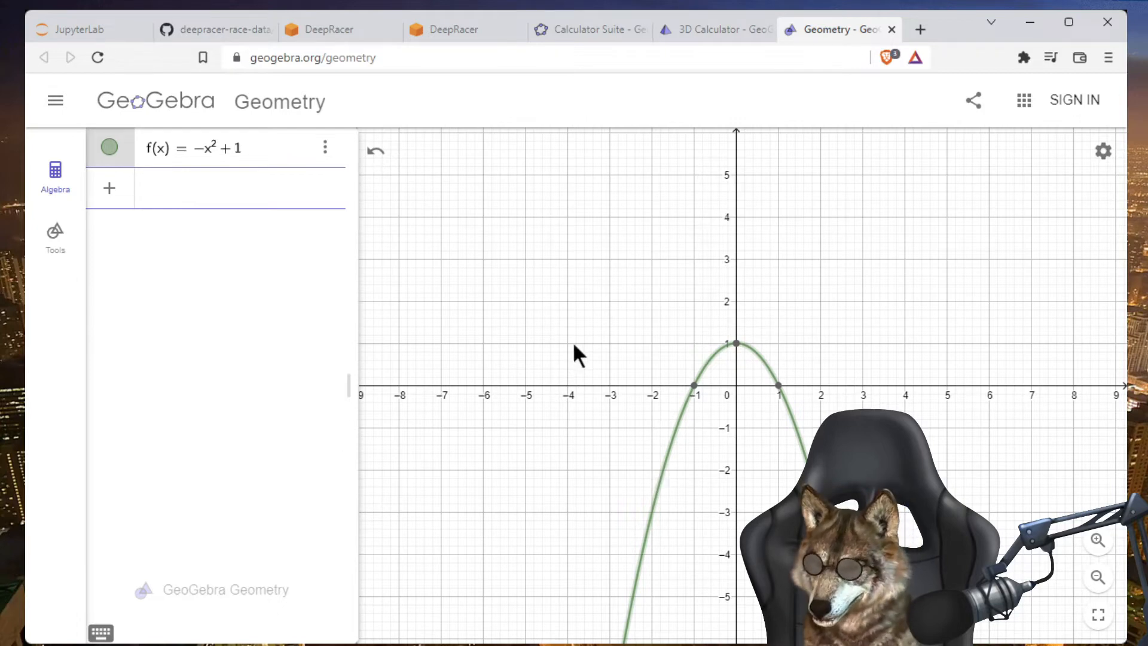
left_click(81, 29)
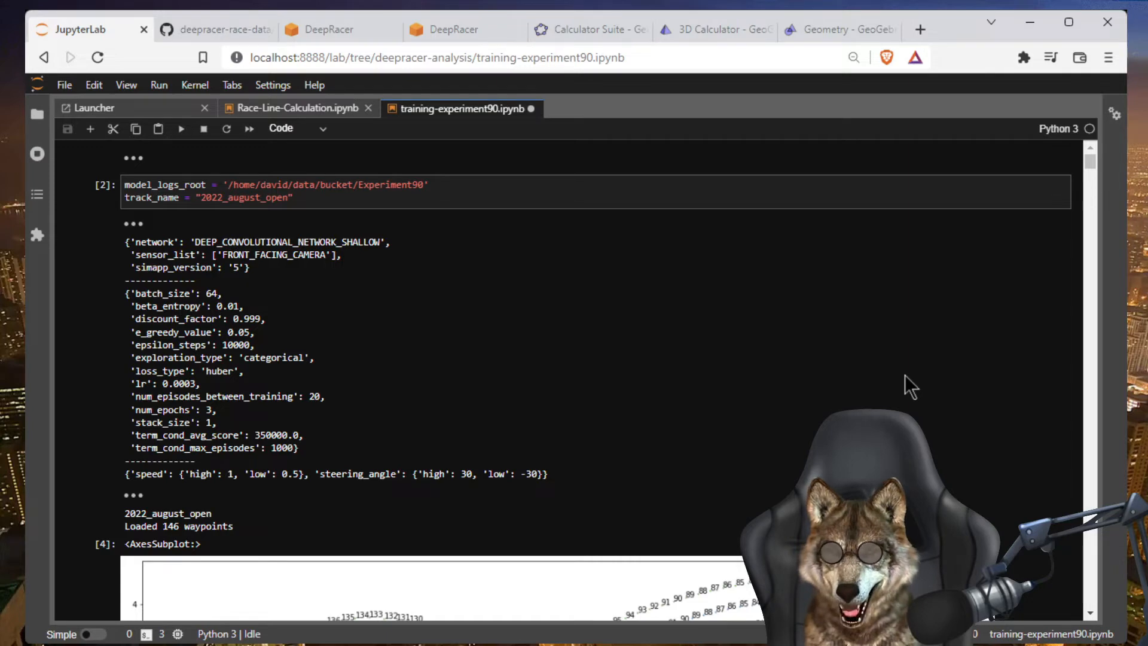
Scroll past the waypoints plot to mean reward, time and progress charts over 54 iterations
scroll("down", 3)
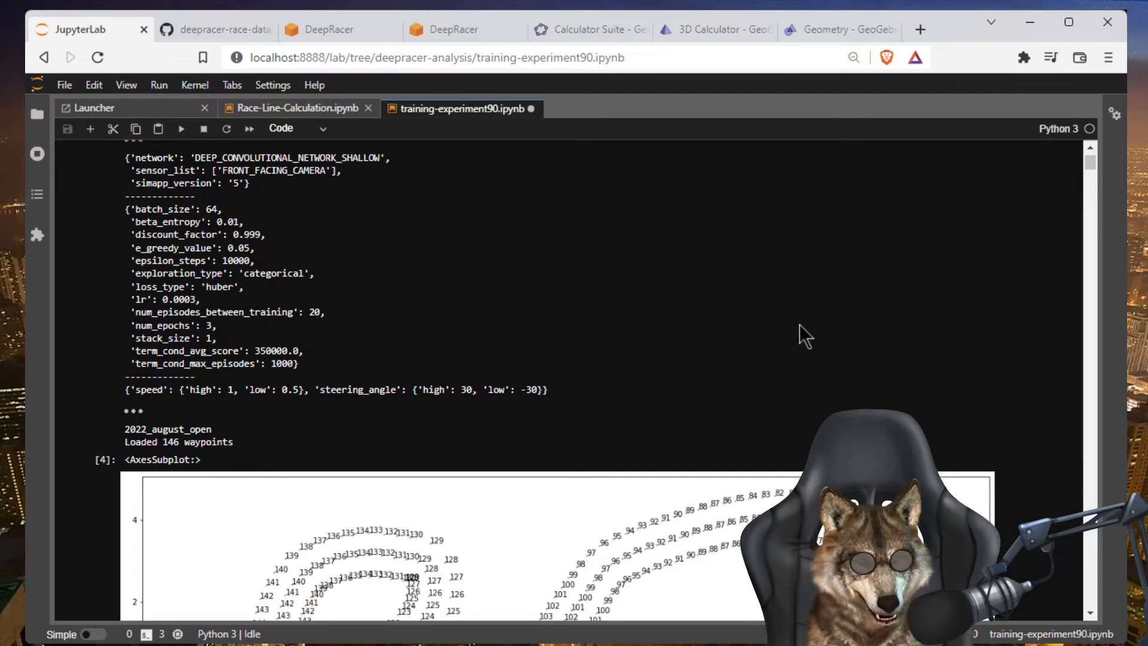
mouse_move(575, 187)
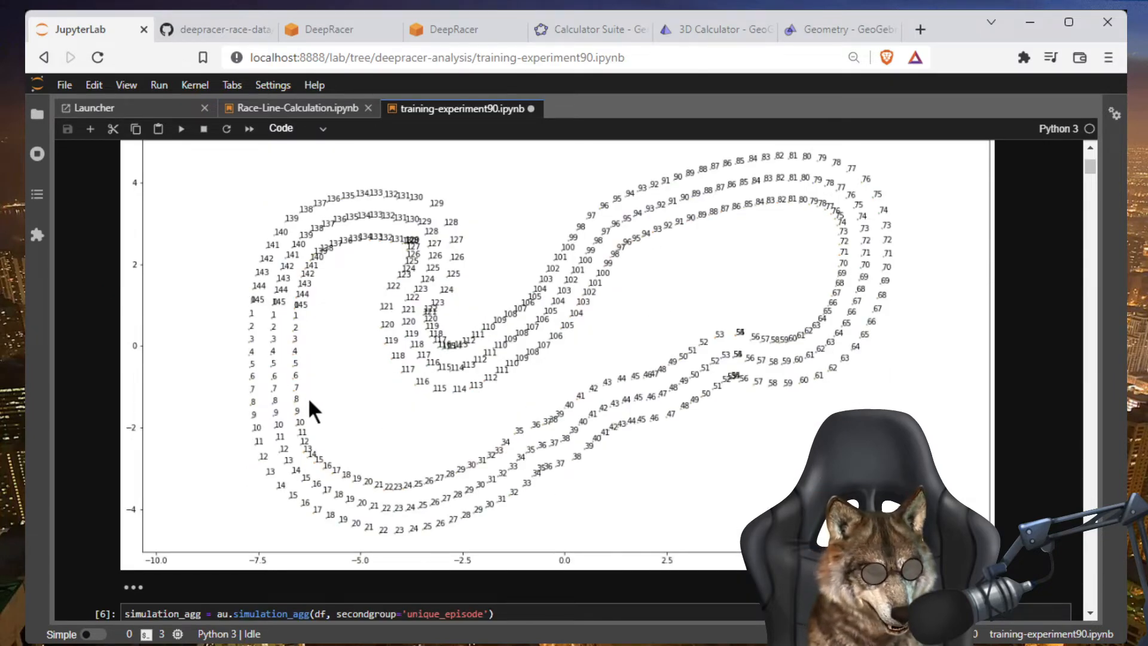
scroll("down", 3)
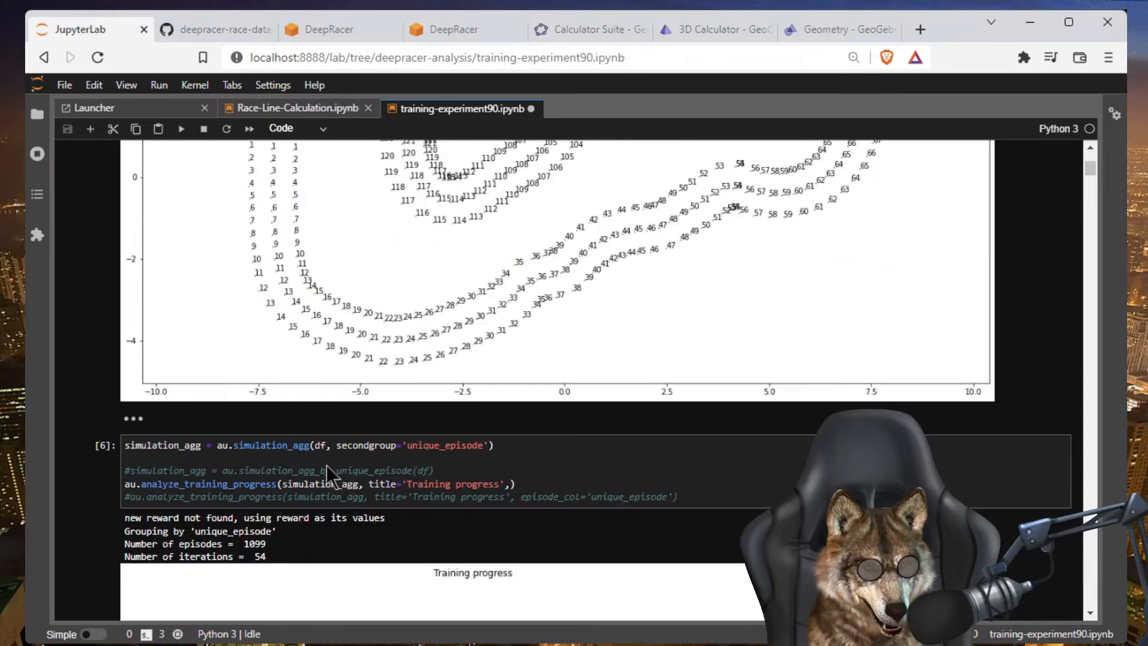
scroll("down", 3)
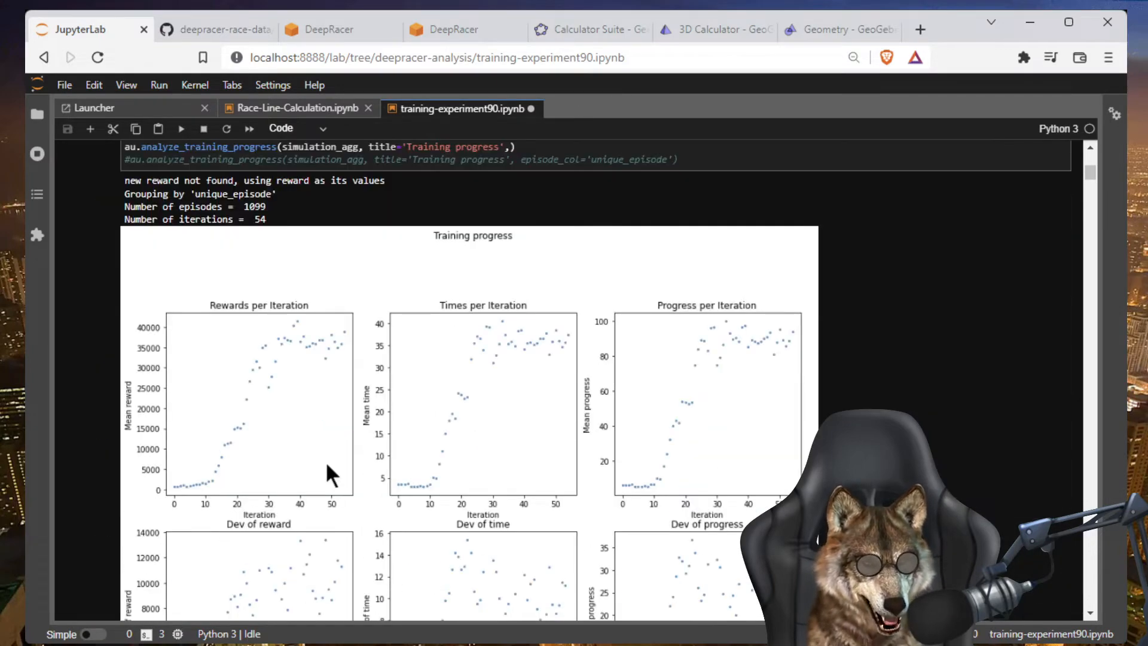
scroll("down", 3)
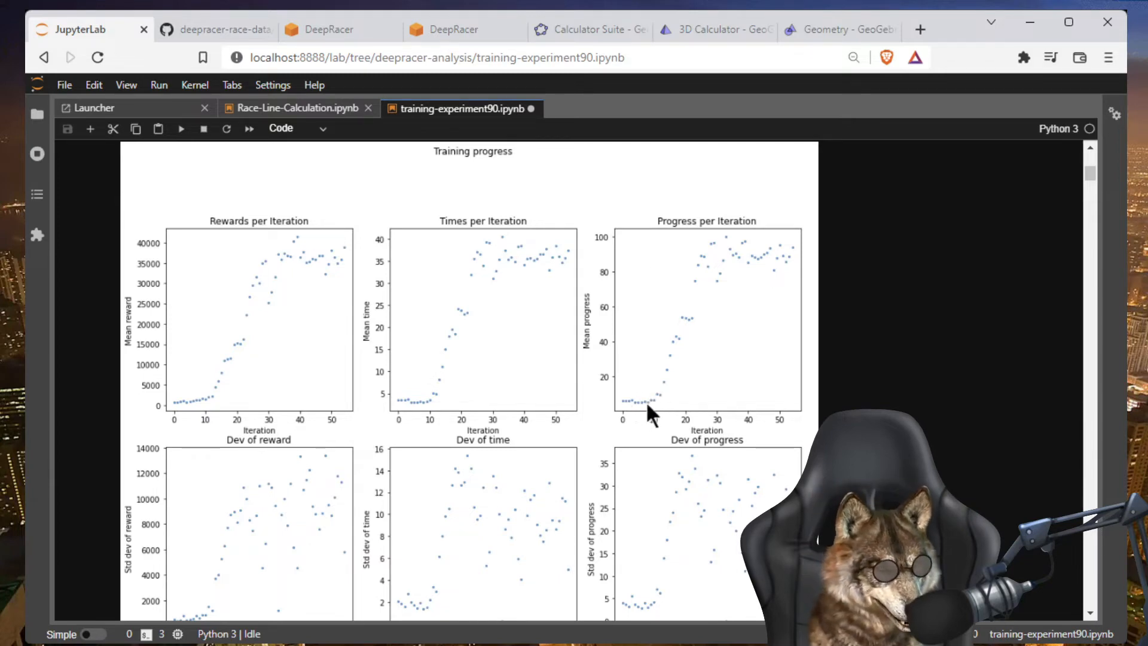
mouse_move(773, 257)
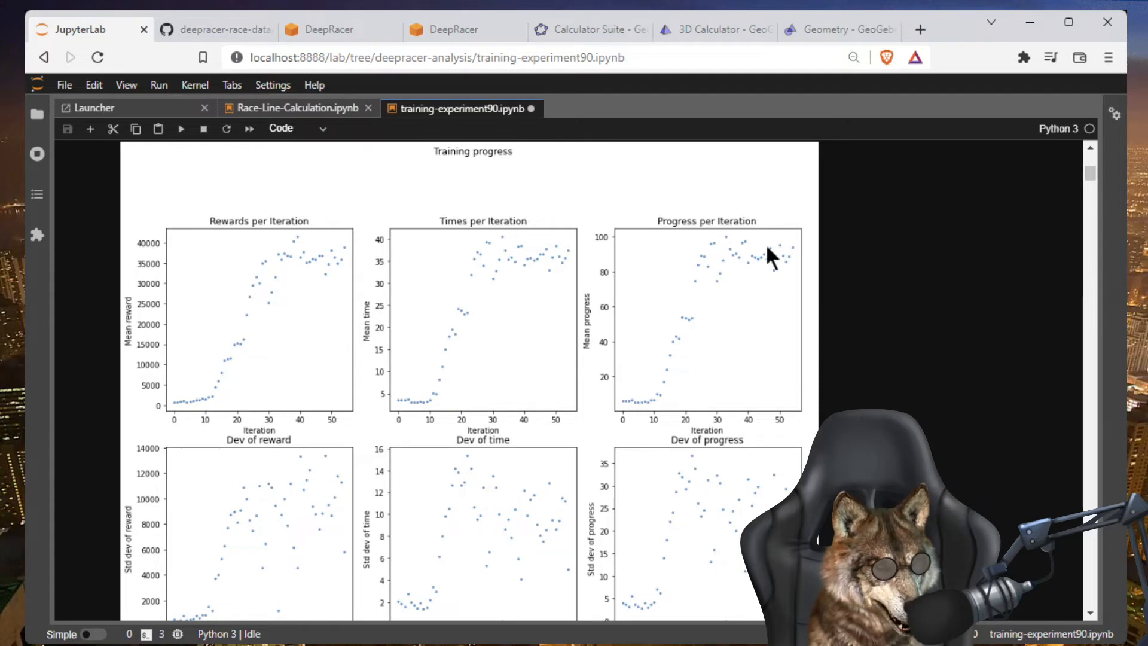
mouse_move(755, 269)
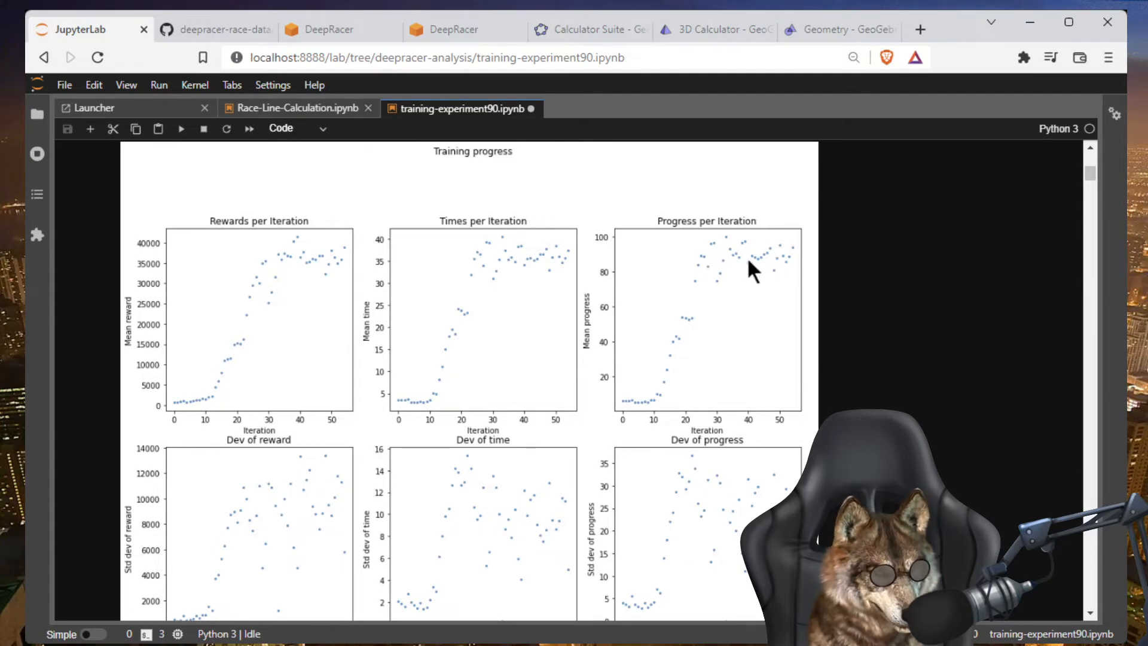
scroll("down", 3)
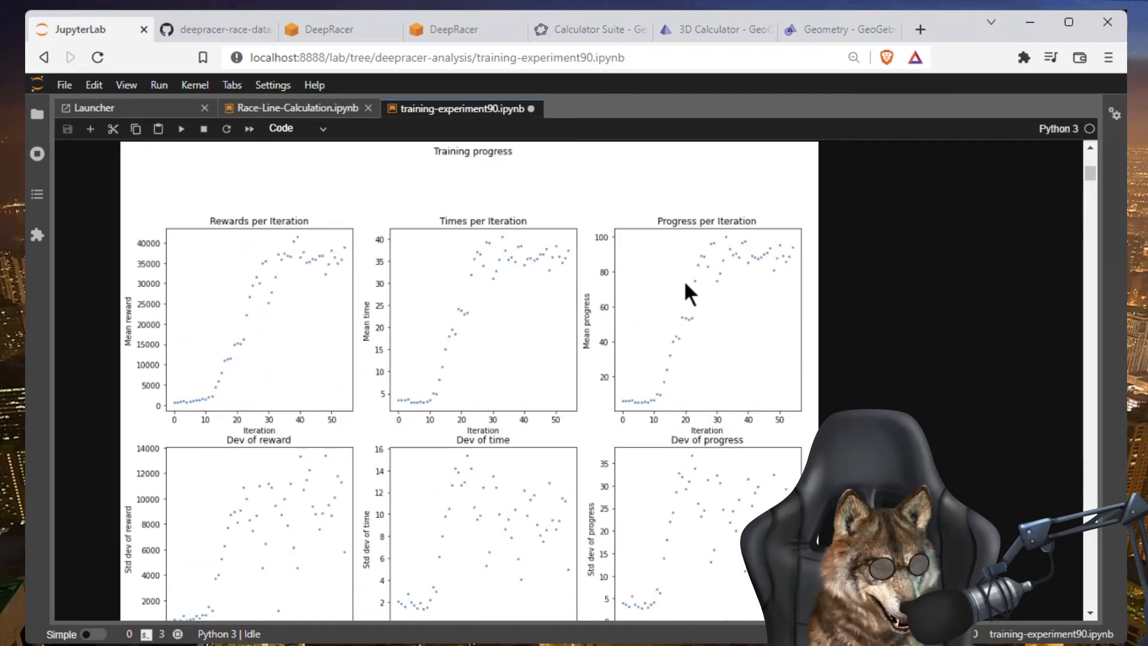
mouse_move(765, 267)
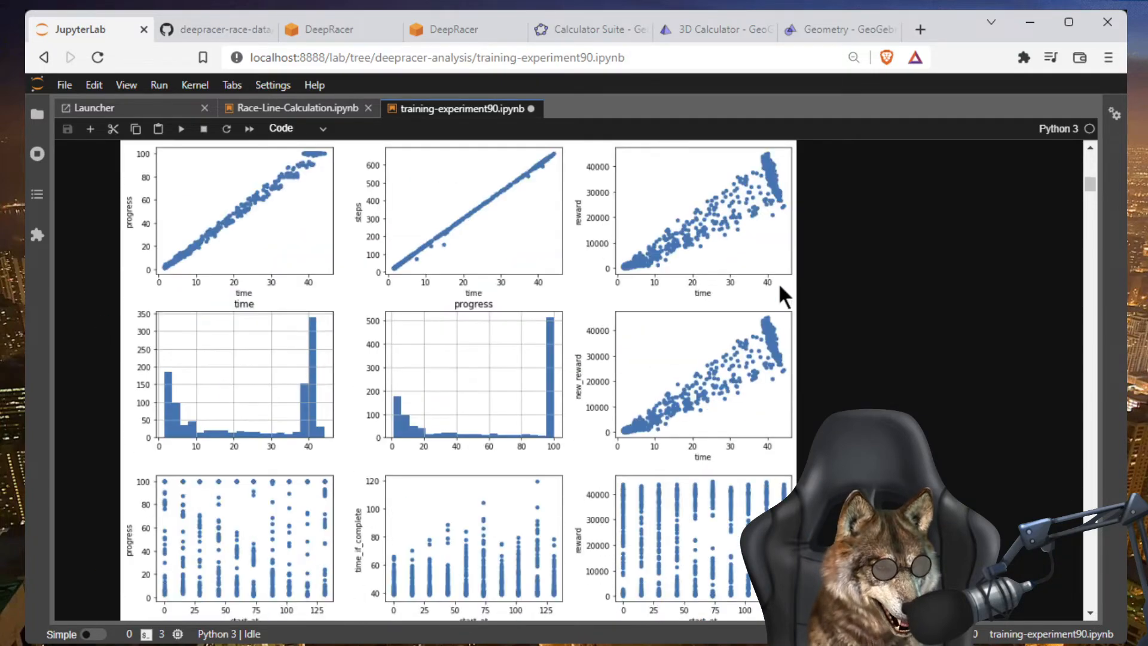
scroll("down", 3)
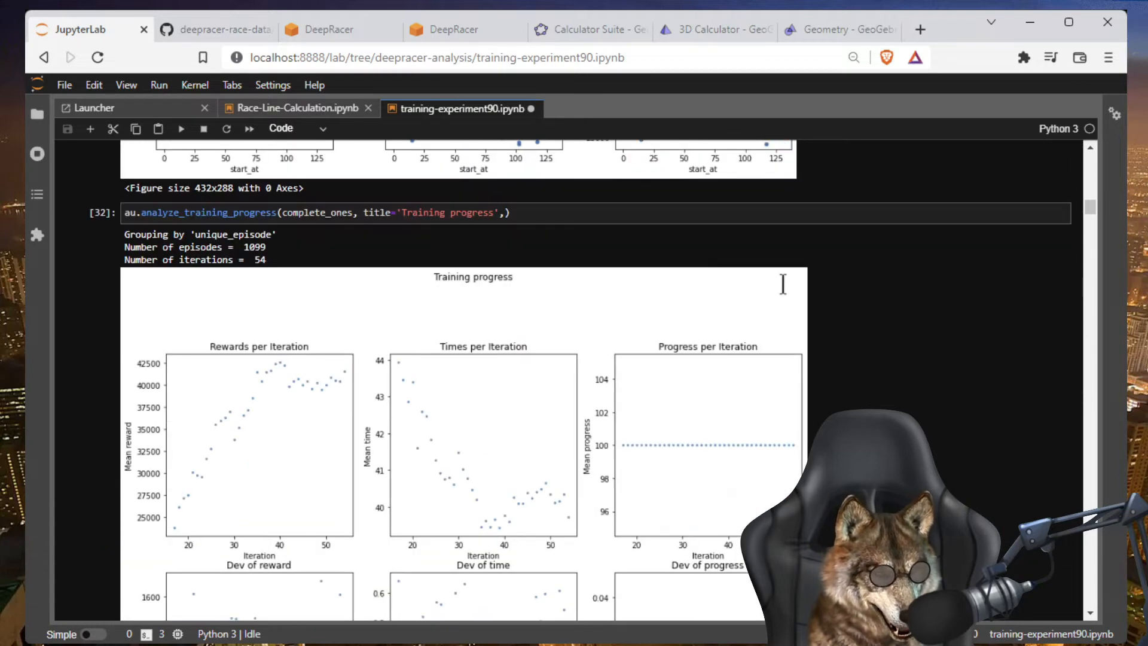
mouse_move(787, 293)
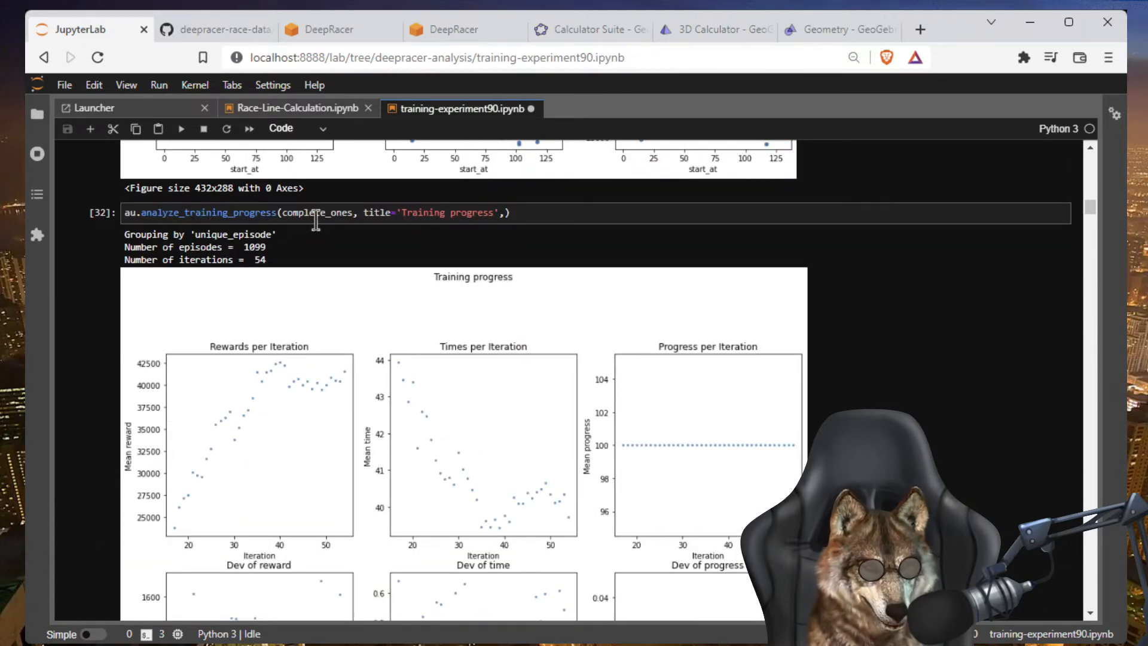
scroll("down", 3)
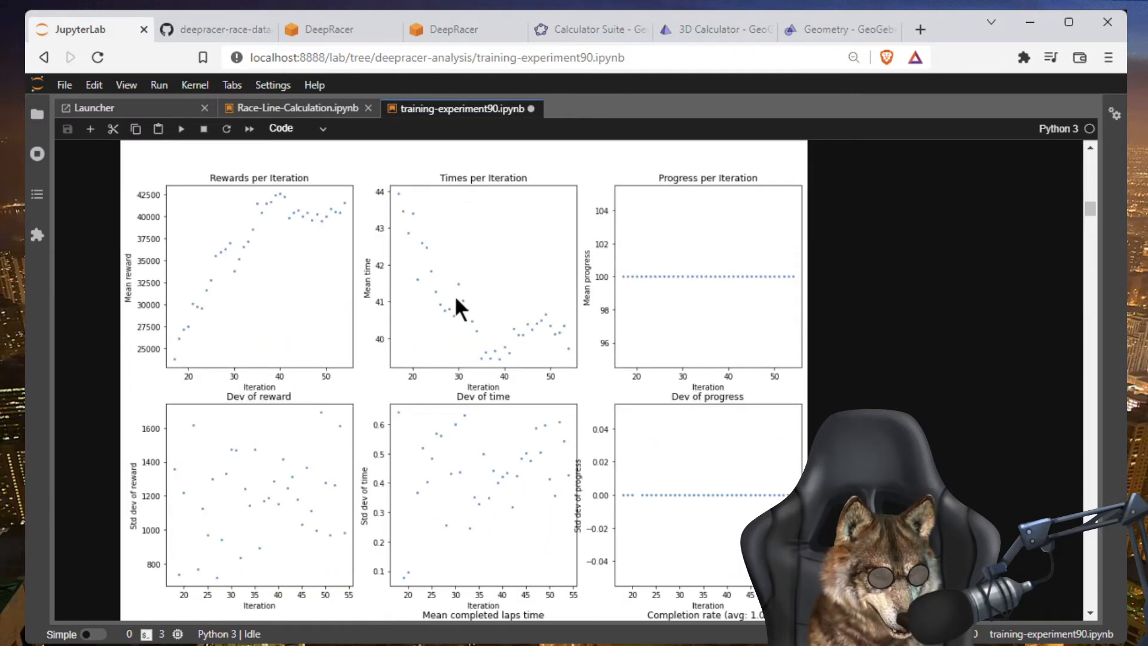
mouse_move(482, 301)
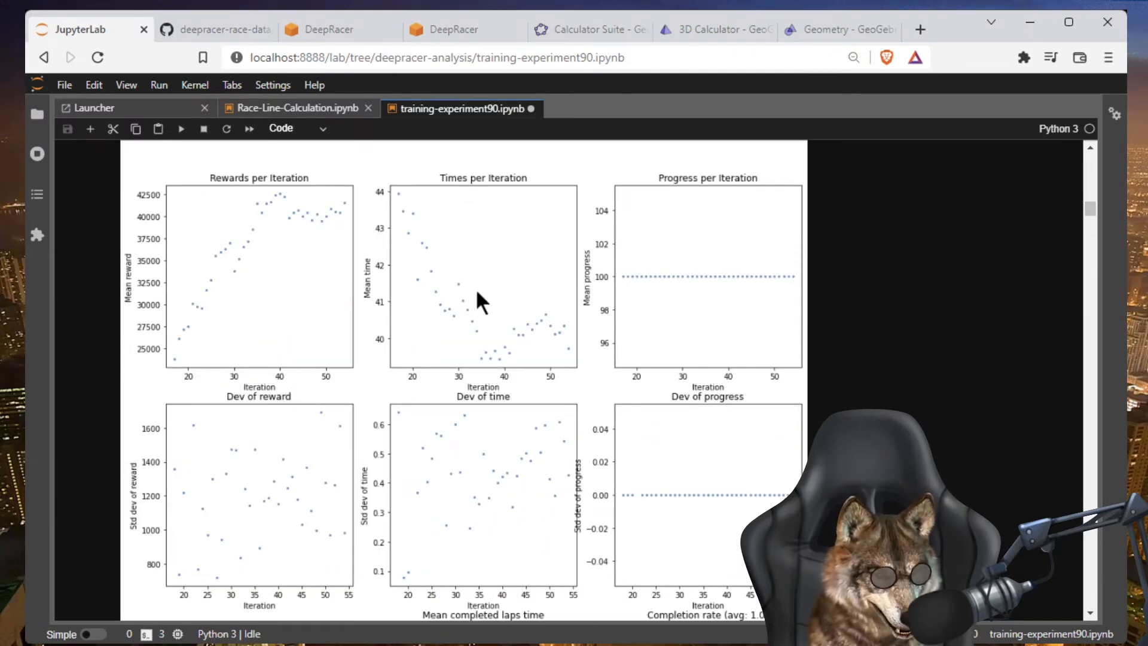
mouse_move(527, 223)
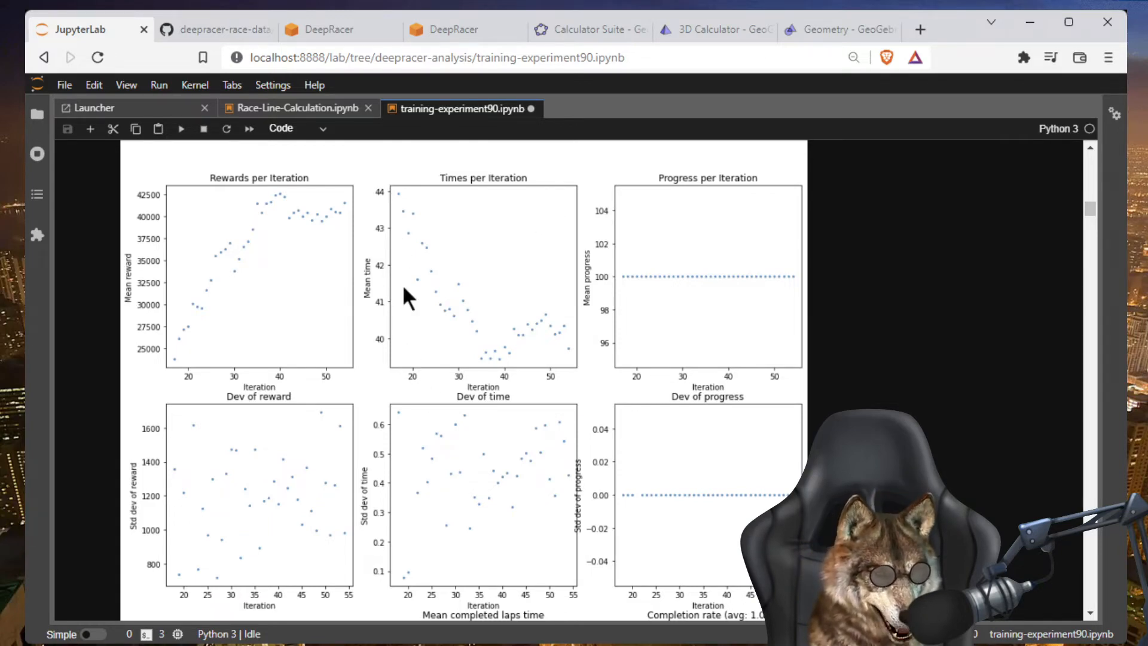
mouse_move(423, 366)
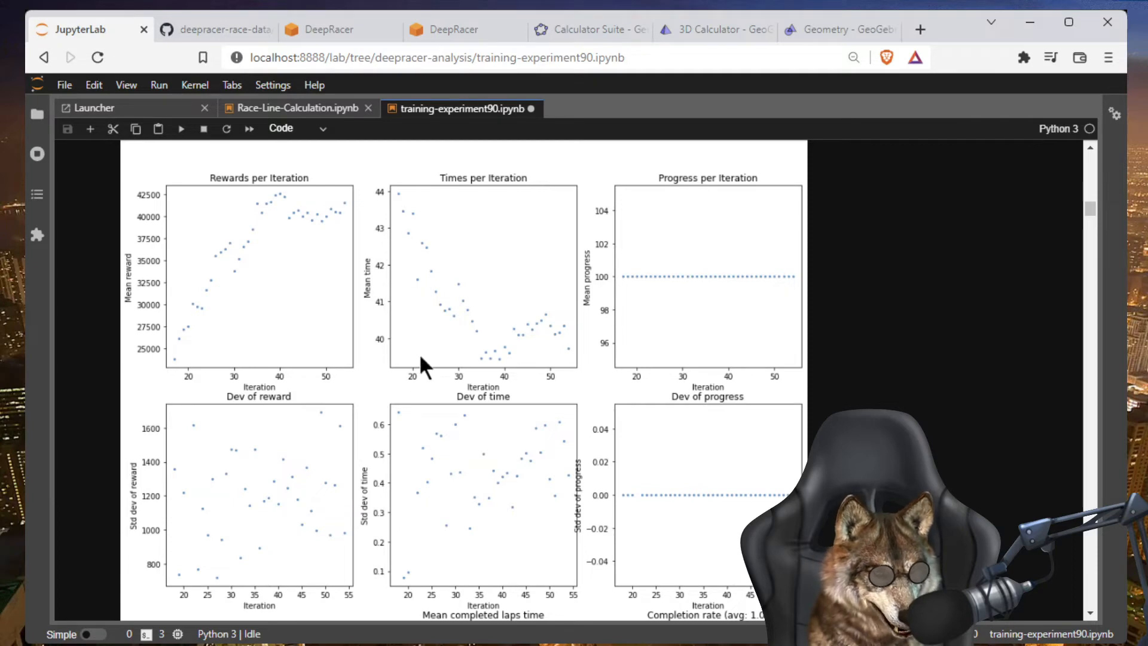
mouse_move(419, 211)
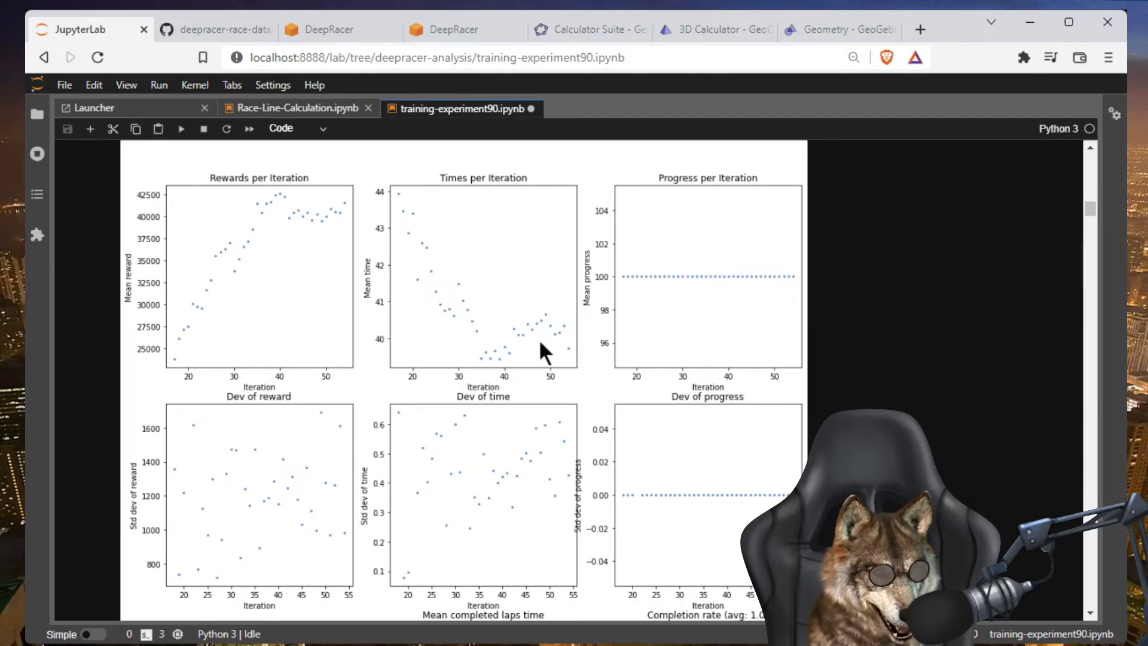
mouse_move(474, 357)
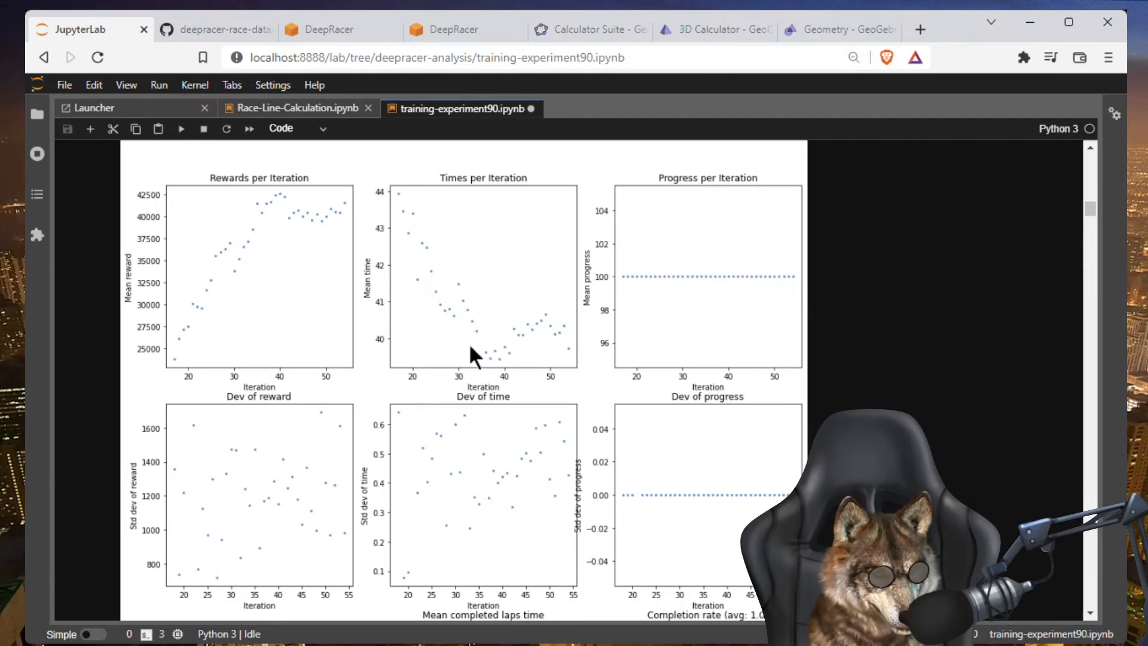
mouse_move(549, 333)
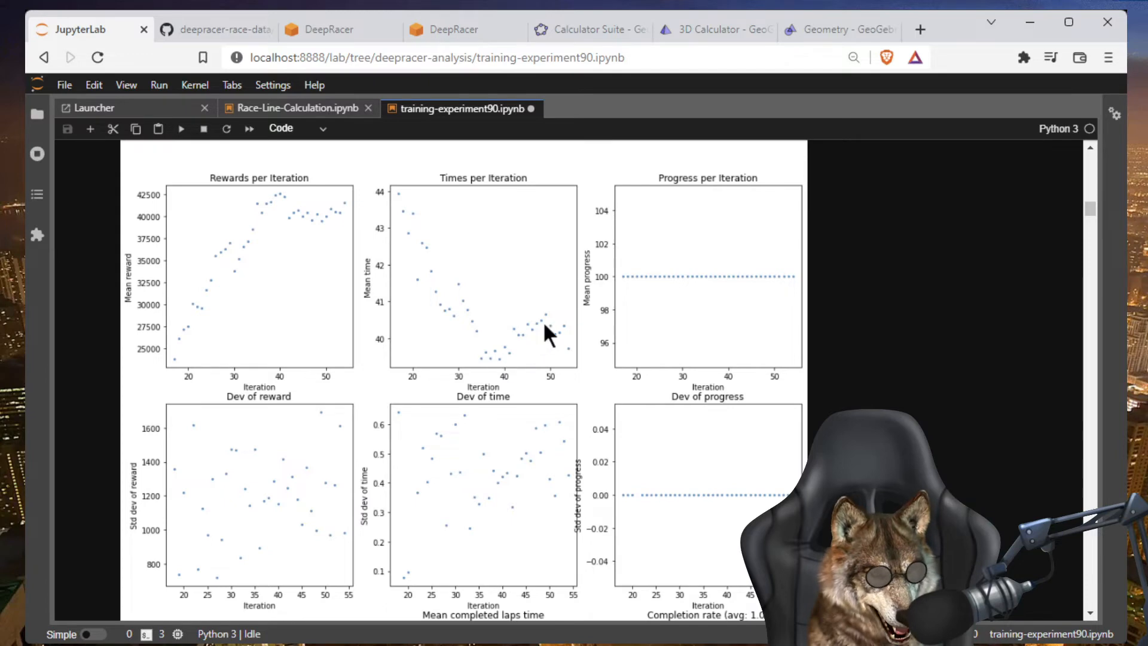
mouse_move(410, 205)
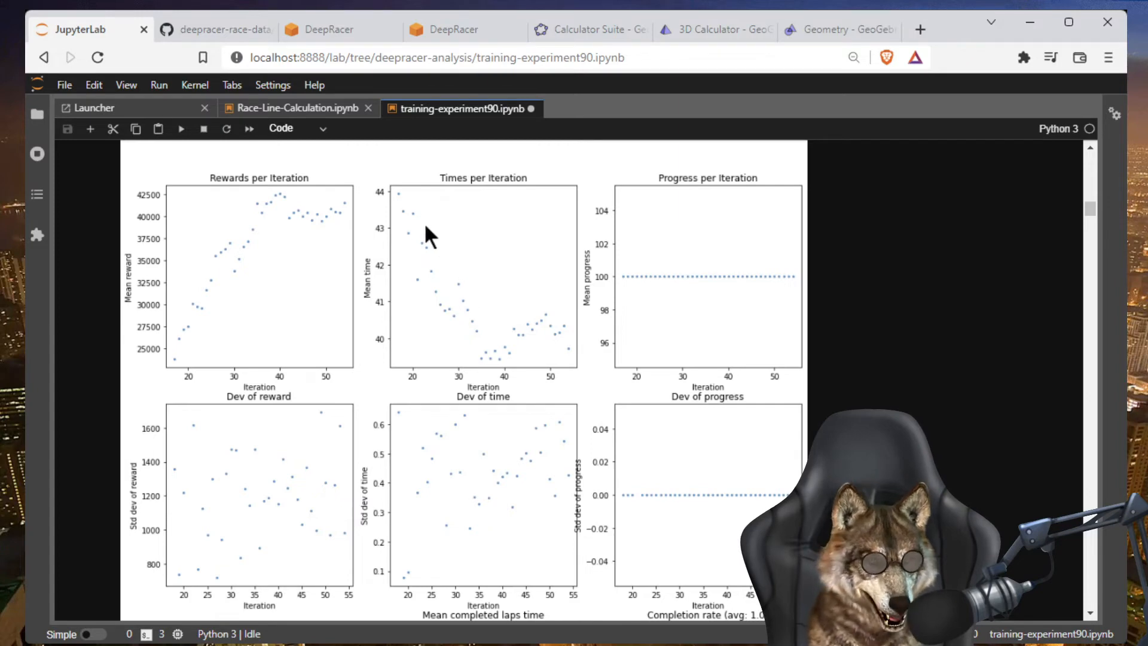
mouse_move(478, 350)
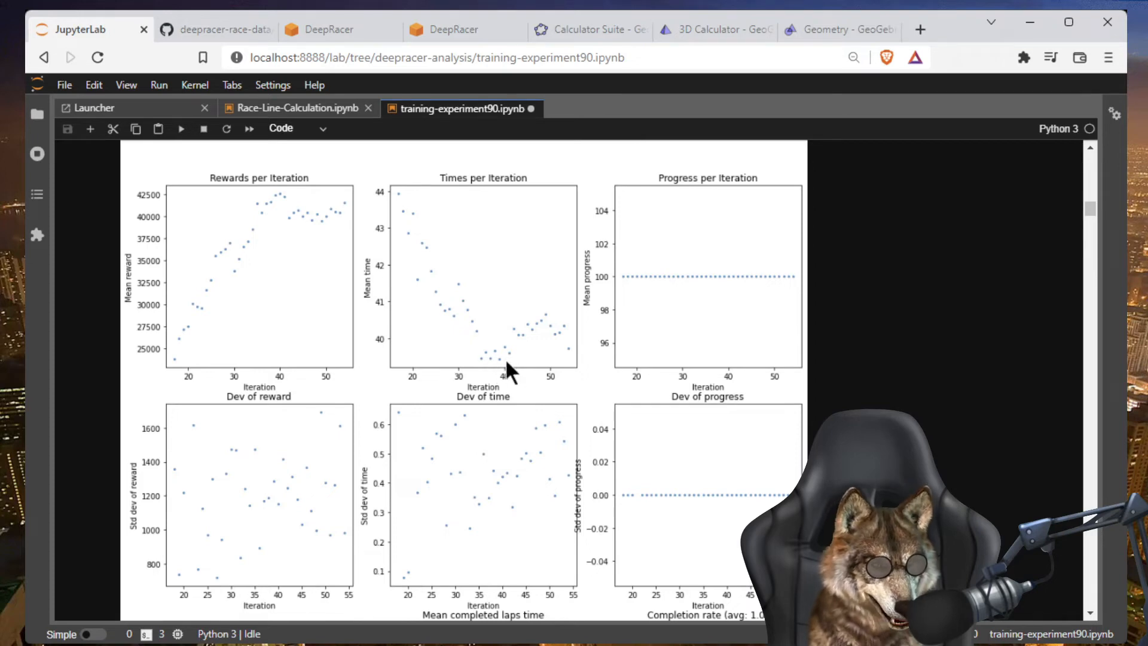
mouse_move(564, 355)
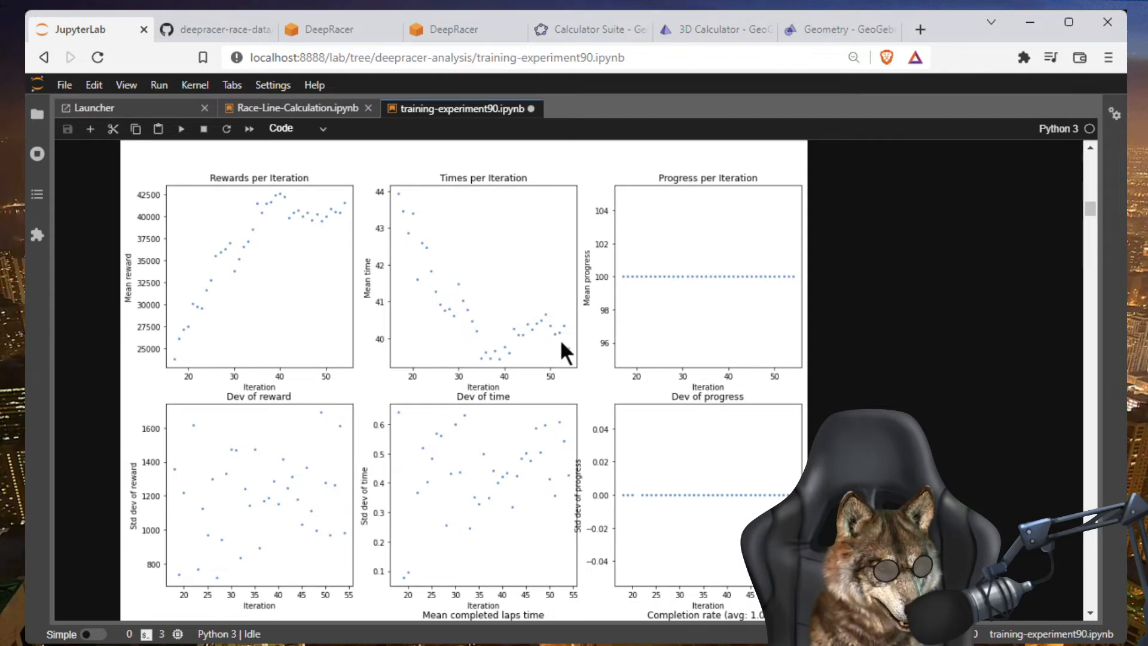
mouse_move(513, 370)
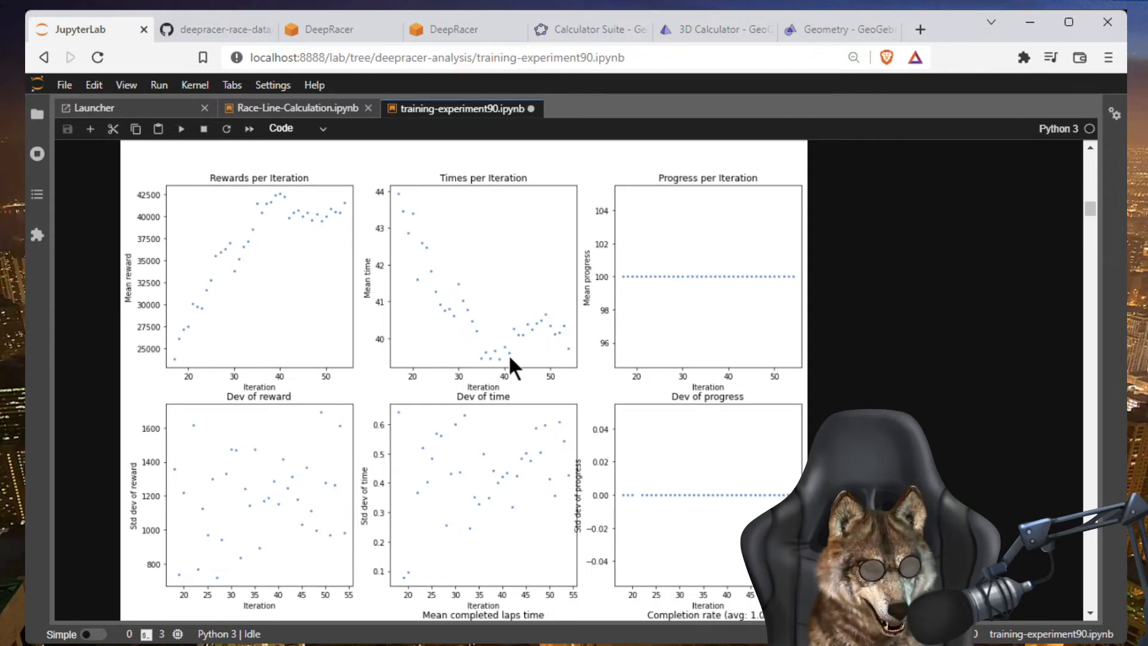
mouse_move(505, 370)
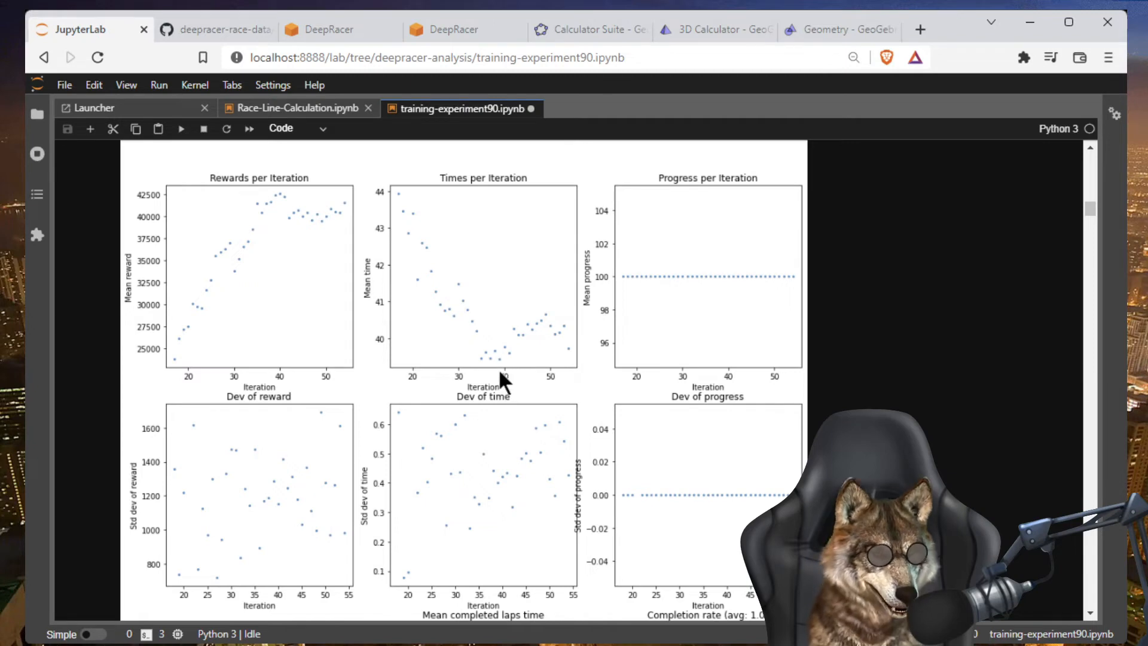
mouse_move(557, 364)
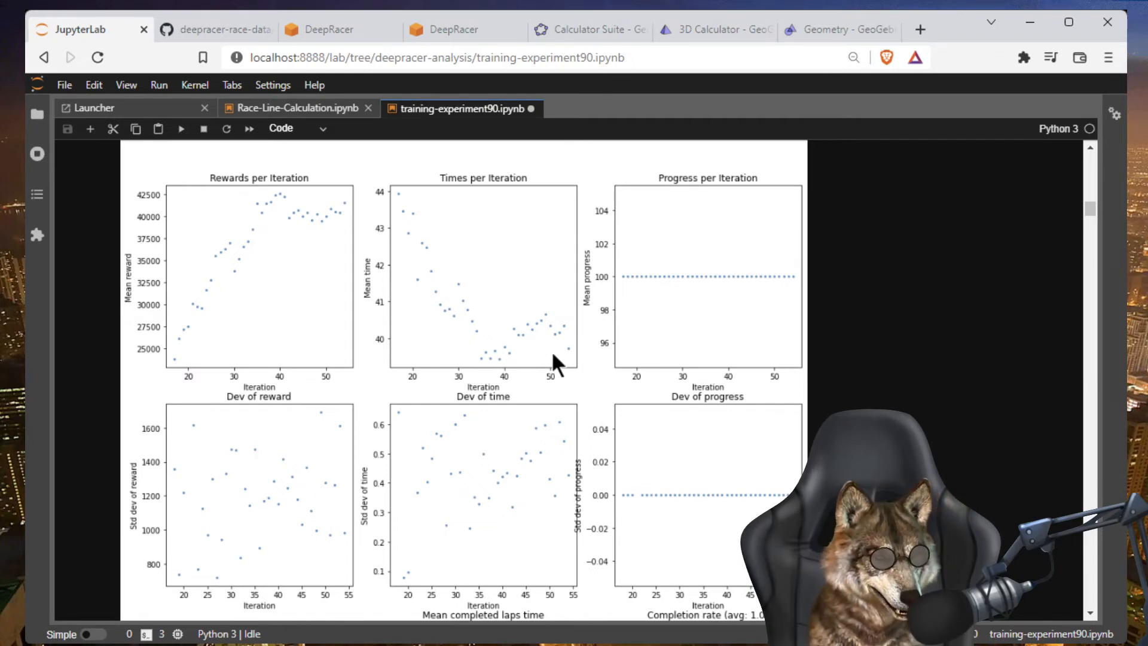
mouse_move(568, 358)
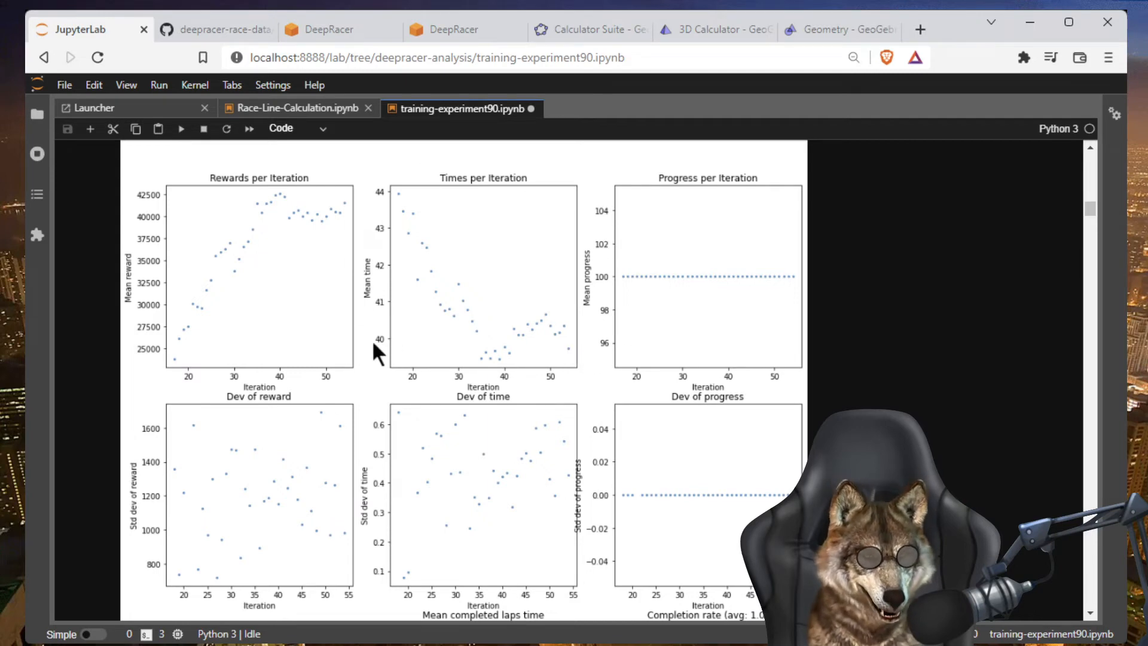
mouse_move(454, 425)
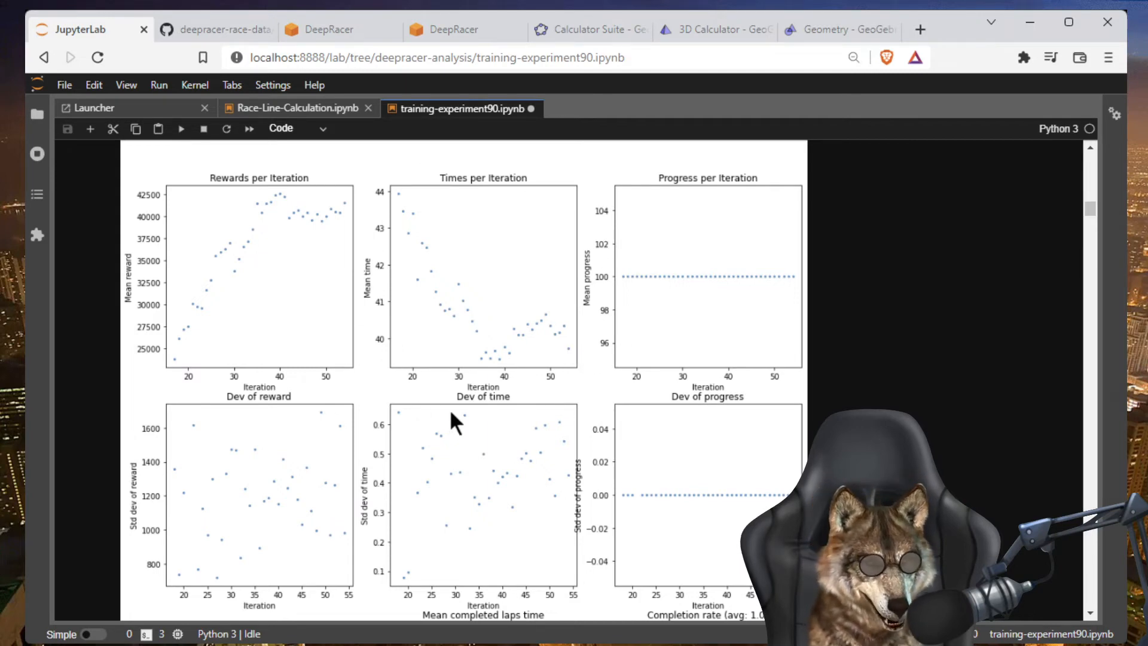
mouse_move(552, 396)
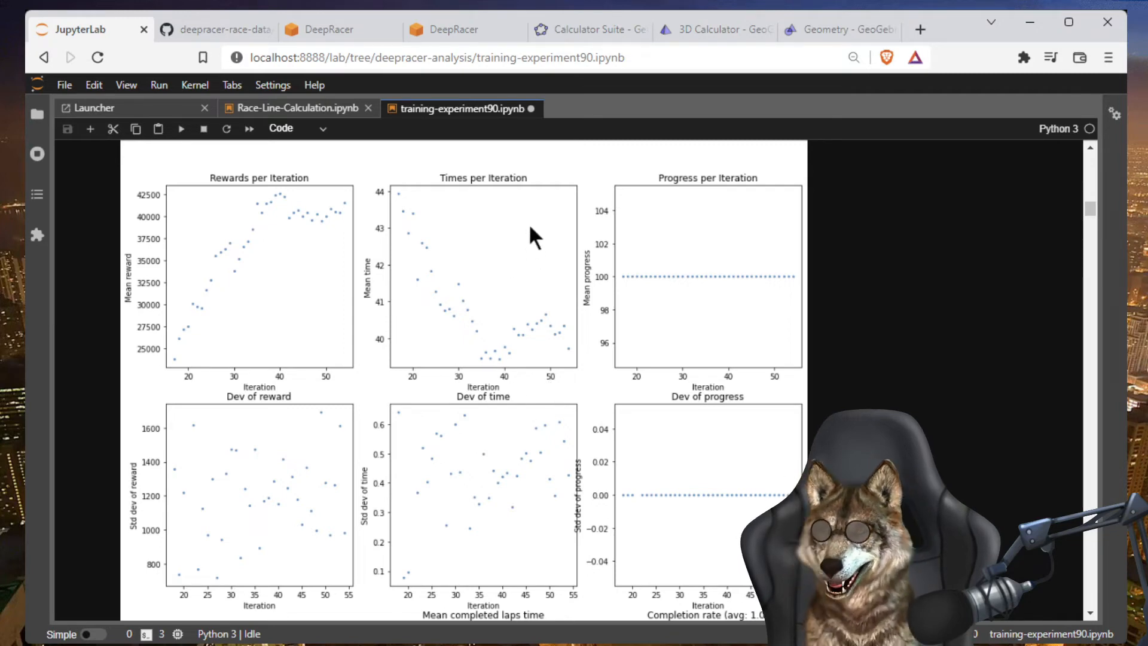
mouse_move(512, 377)
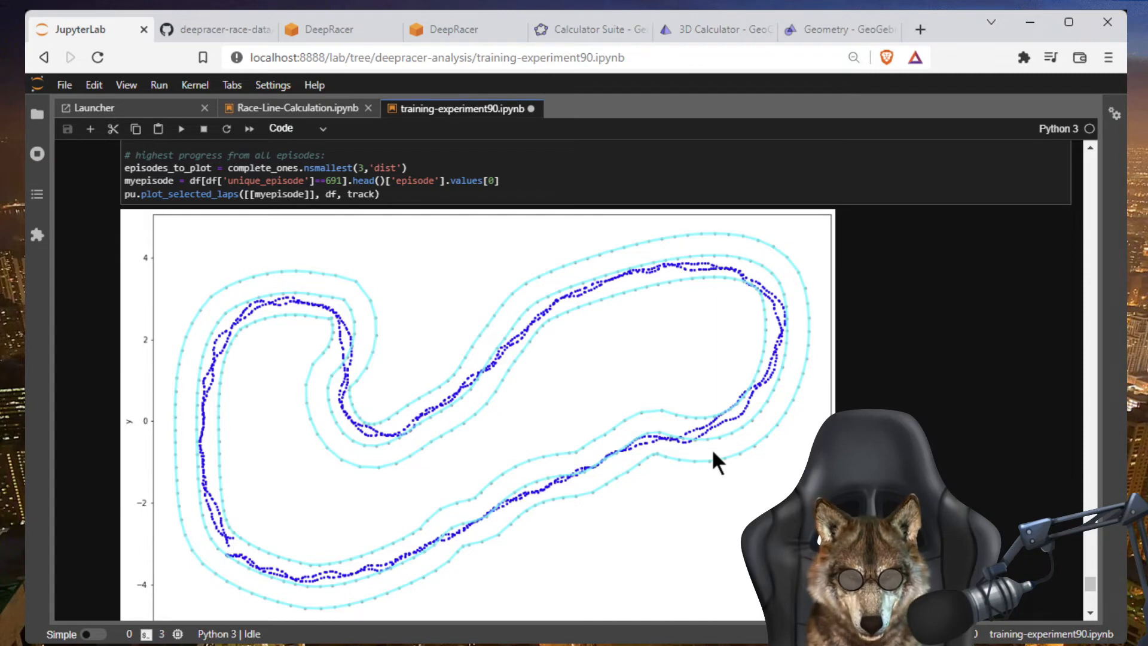
mouse_move(688, 469)
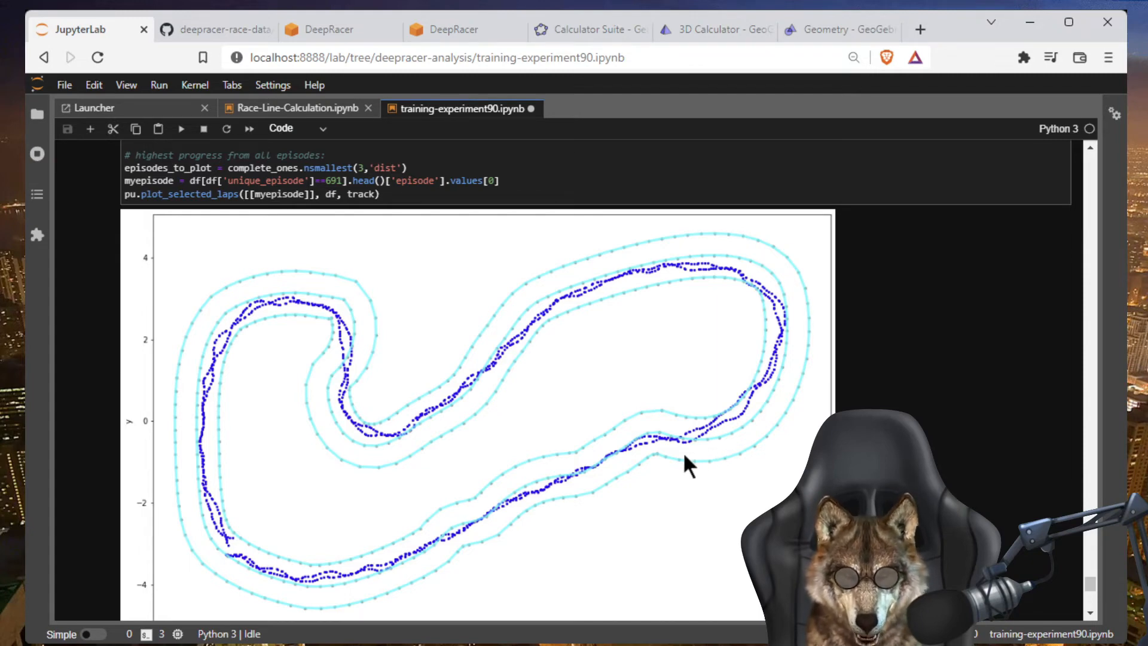
mouse_move(1009, 423)
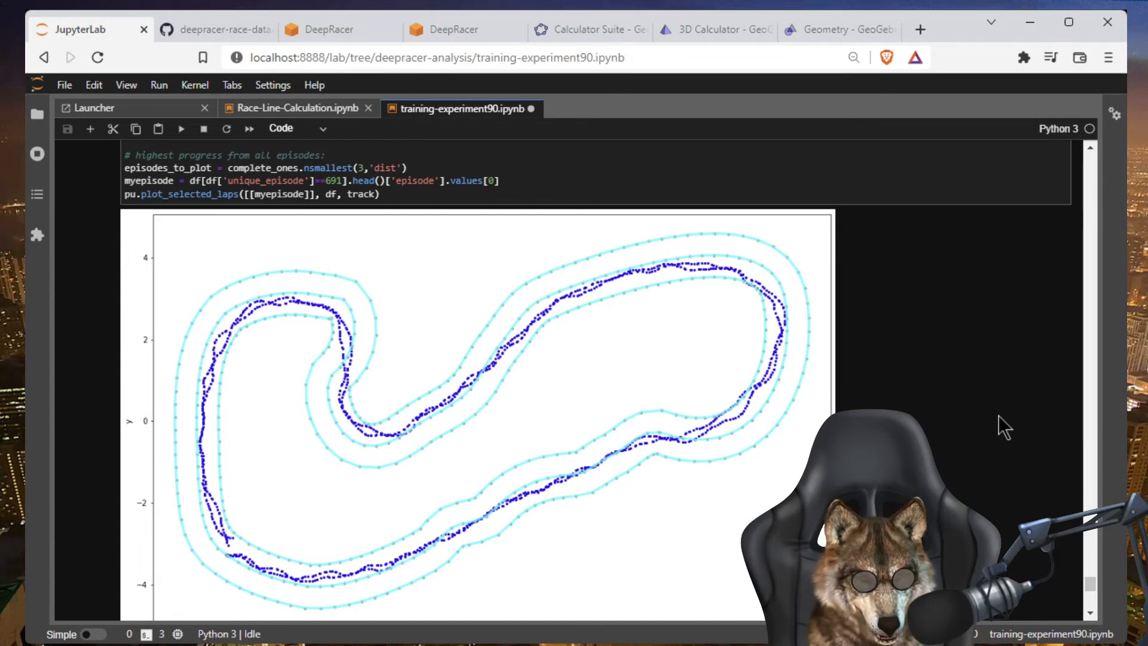
mouse_move(427, 439)
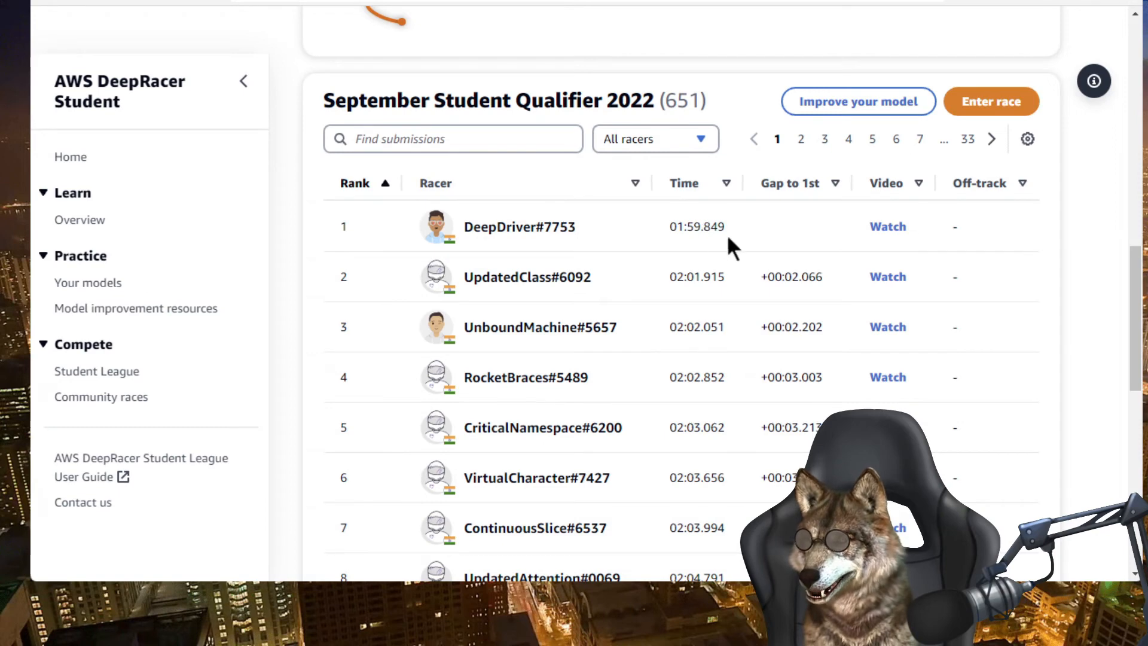
Select the first-place leaderboard time 01:59.849
double_click(696, 226)
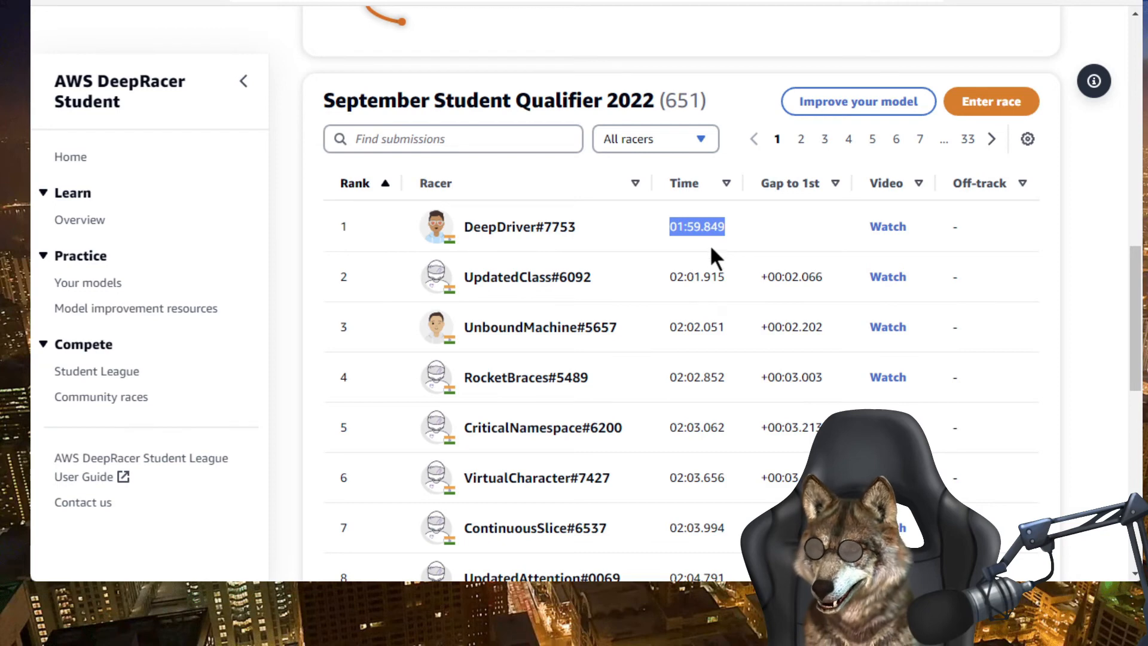
mouse_move(732, 245)
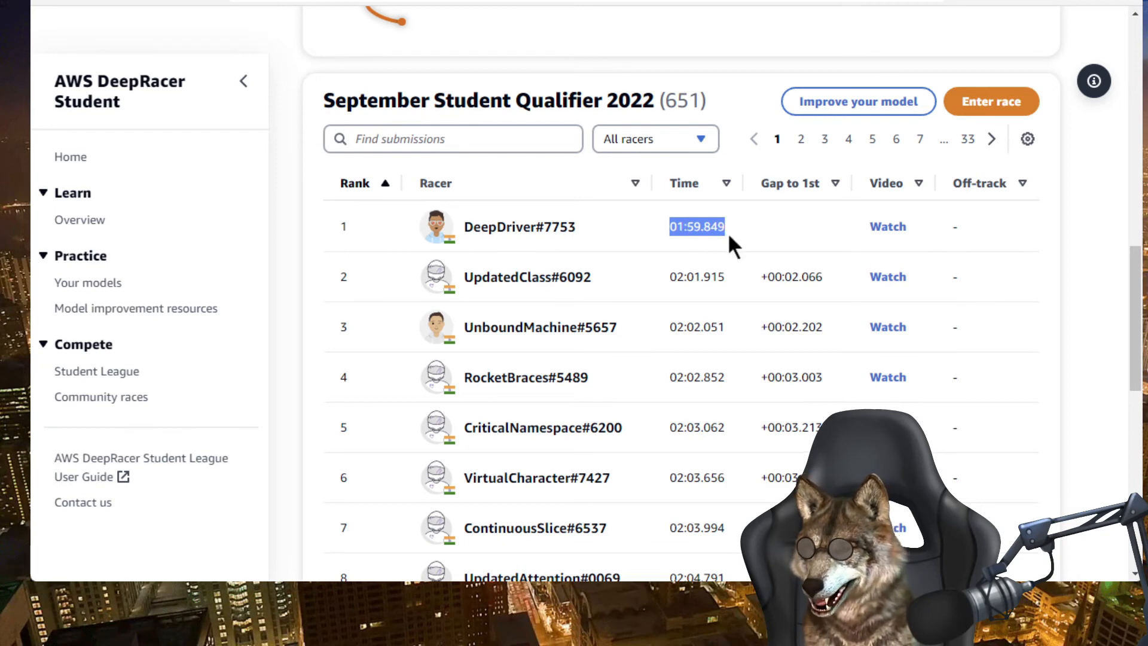